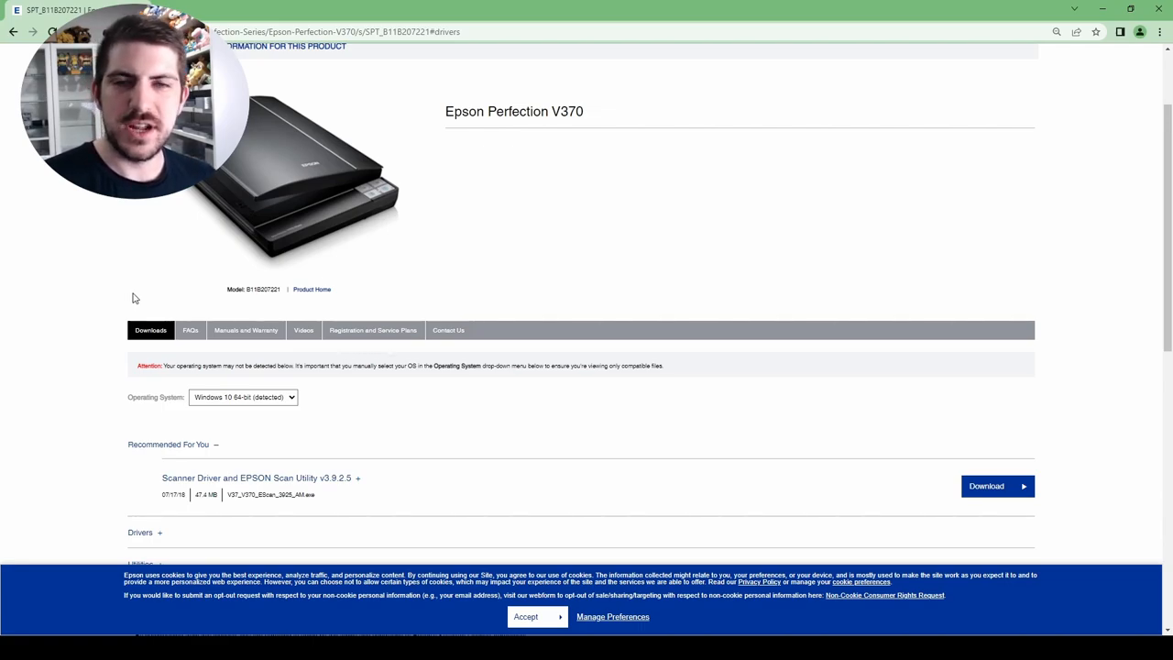
{"action": "mouse_move", "coordinate": [365, 300]}
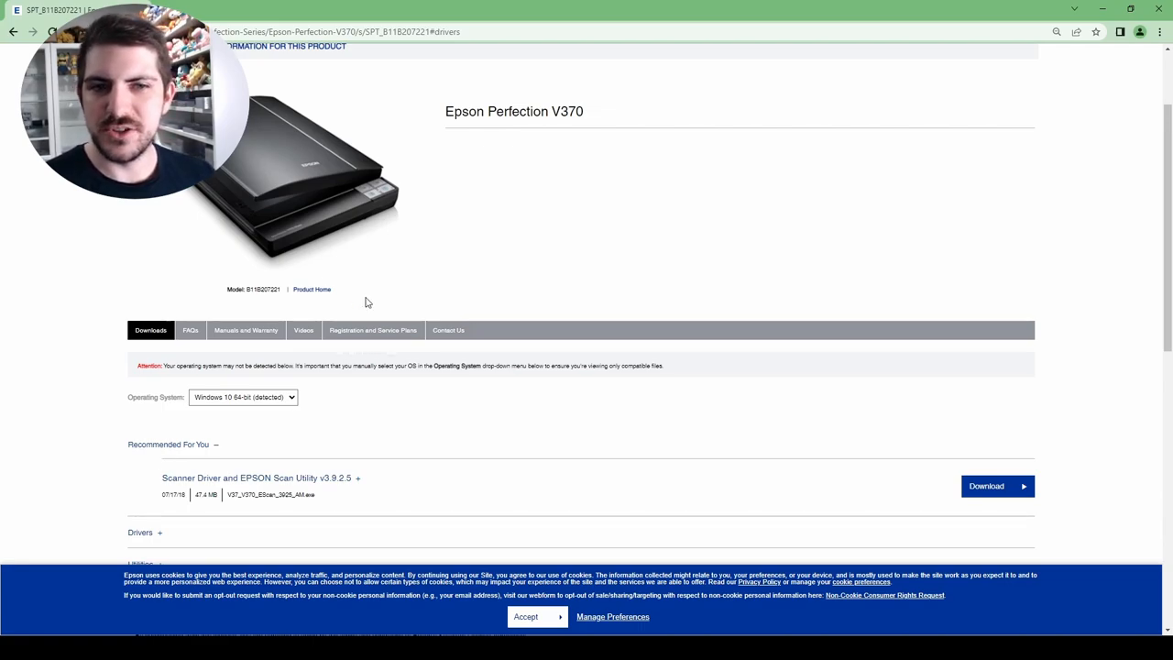
Change the scanning mode from Full Auto Mode to Professional Mode
{"action": "scroll", "scroll_direction": "down", "scroll_amount": 3}
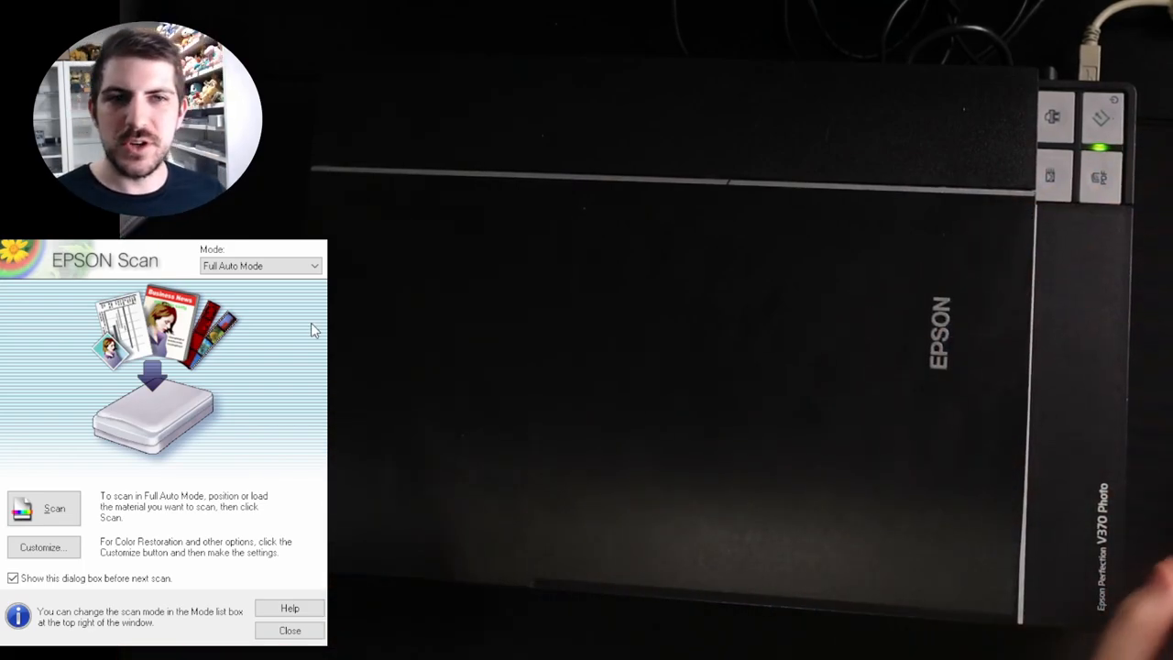
{"action": "left_click", "coordinate": [260, 266]}
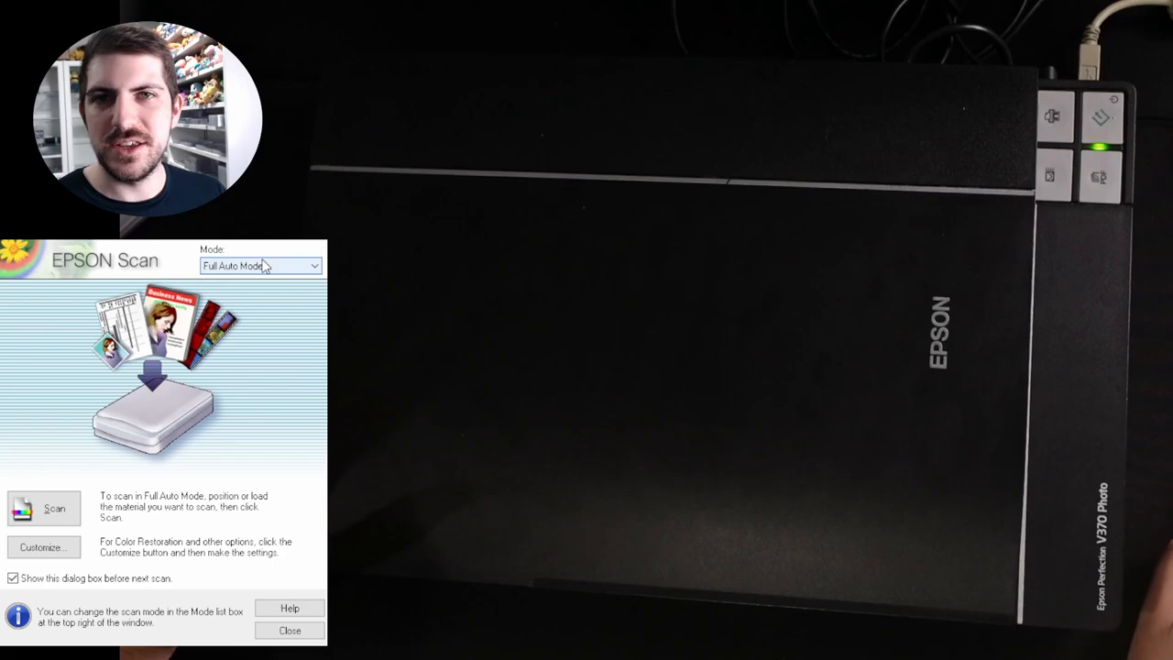
{"action": "mouse_move", "coordinate": [275, 308]}
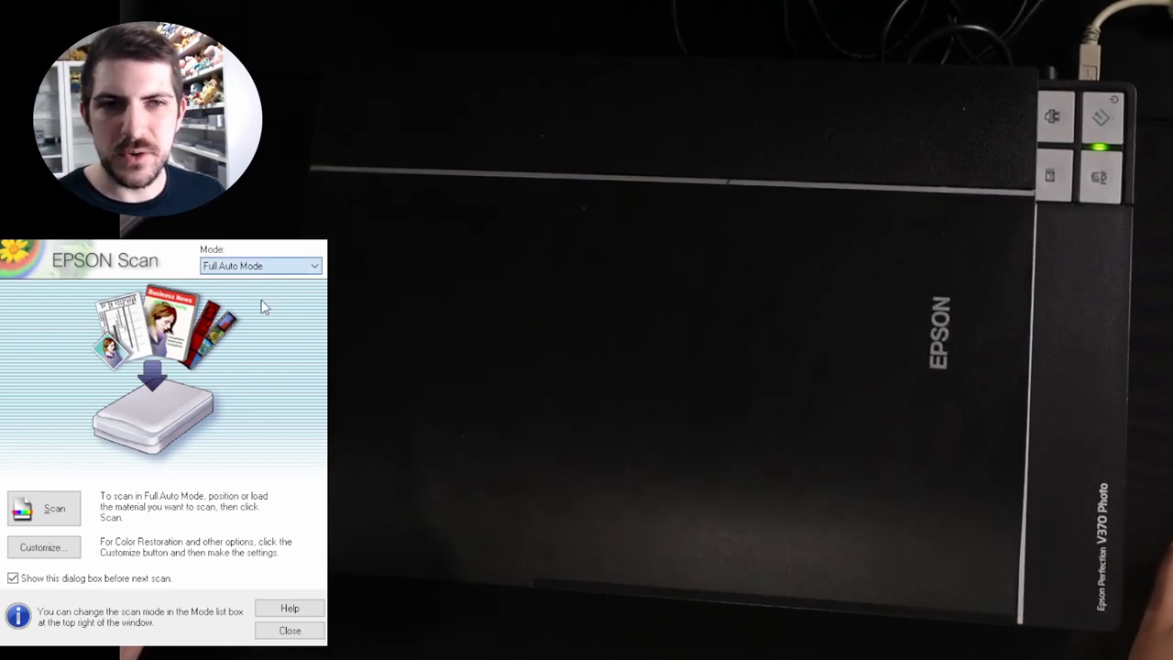
{"action": "left_click", "coordinate": [260, 265]}
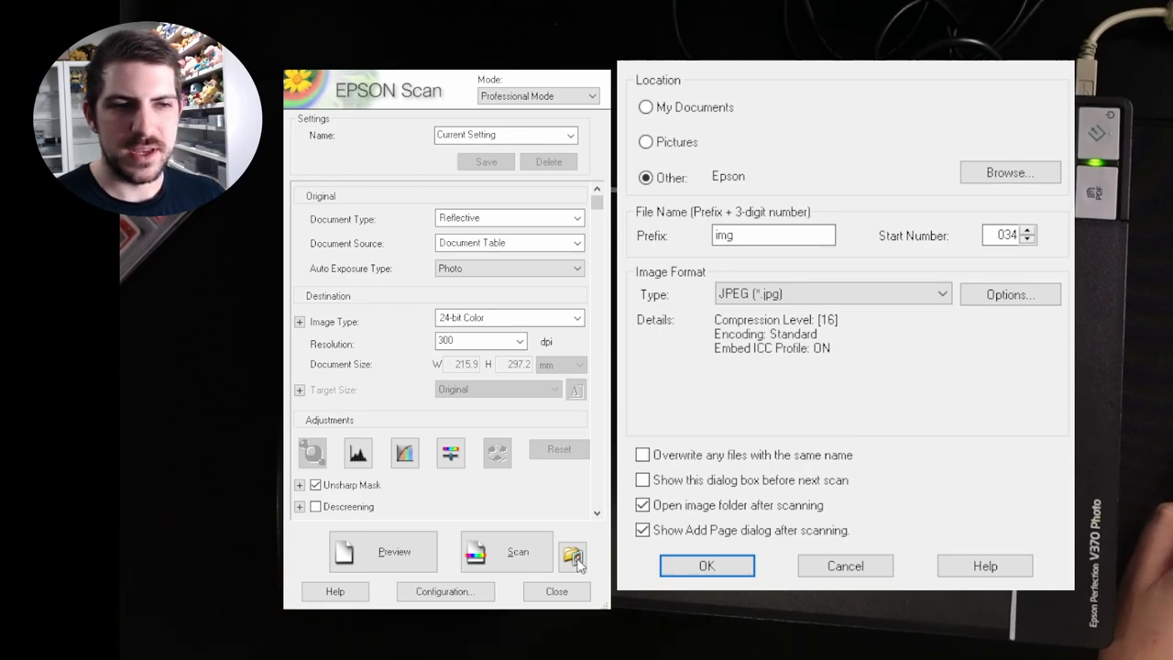
{"action": "mouse_move", "coordinate": [843, 154]}
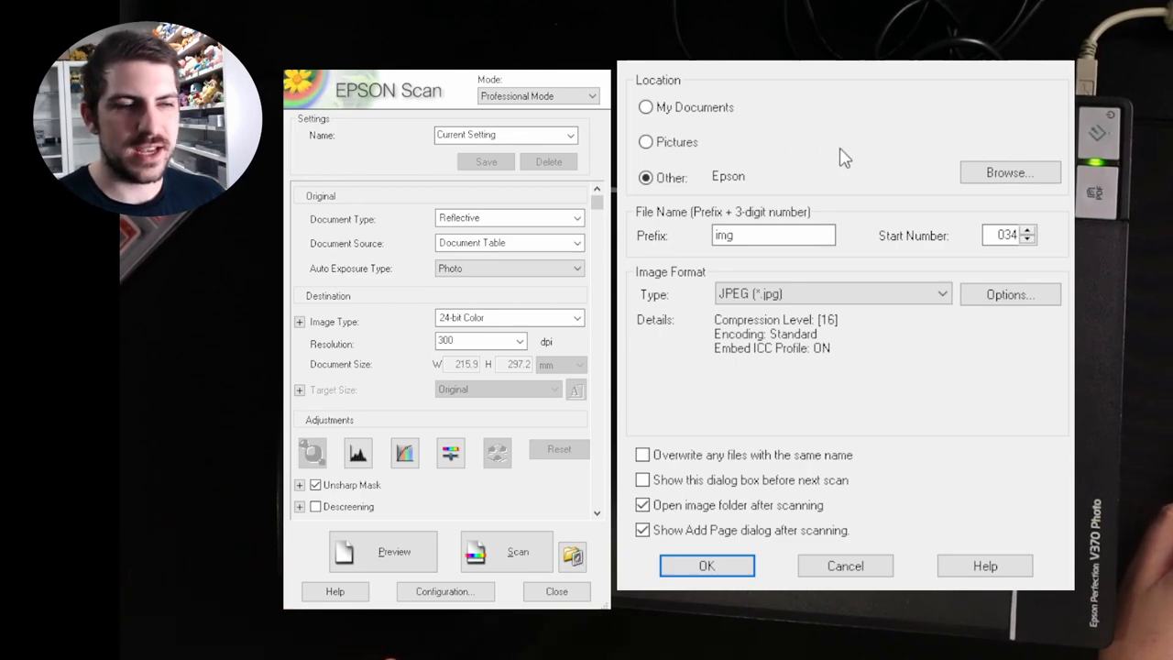
{"action": "mouse_move", "coordinate": [693, 120]}
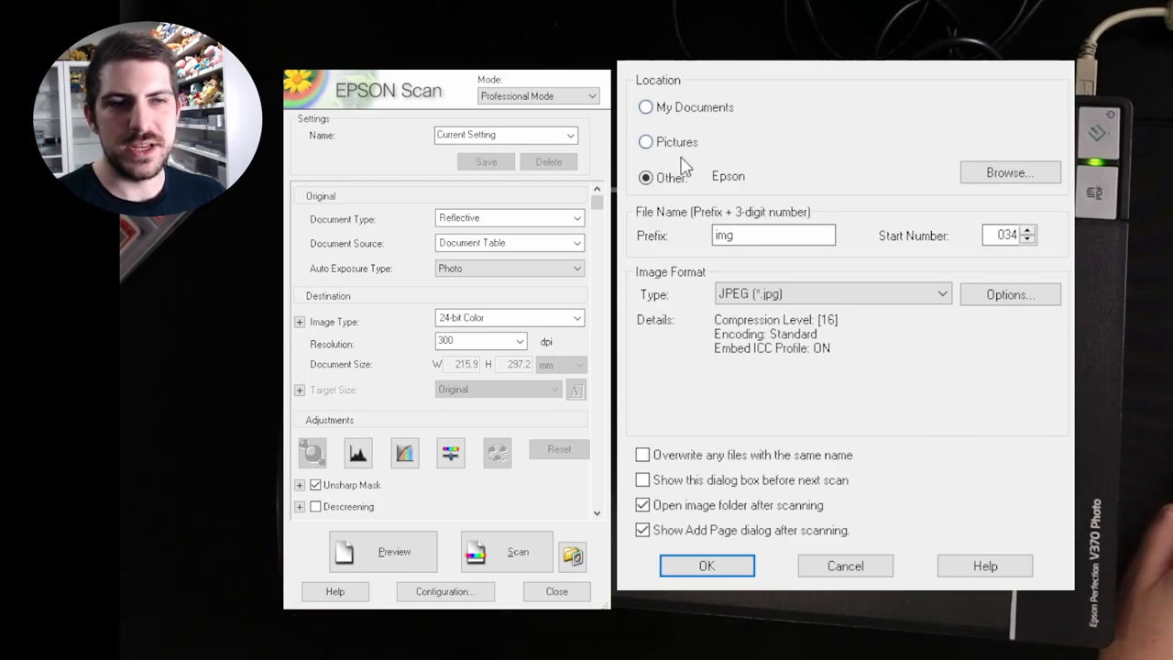
{"action": "mouse_move", "coordinate": [729, 185]}
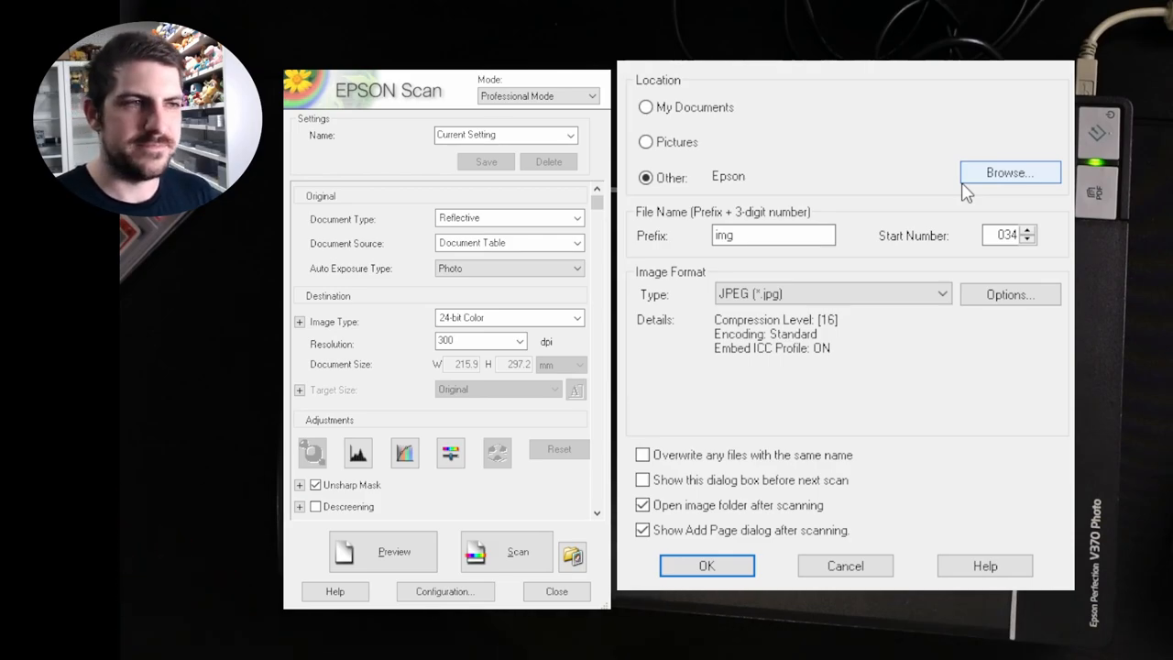
{"action": "mouse_move", "coordinate": [1023, 151]}
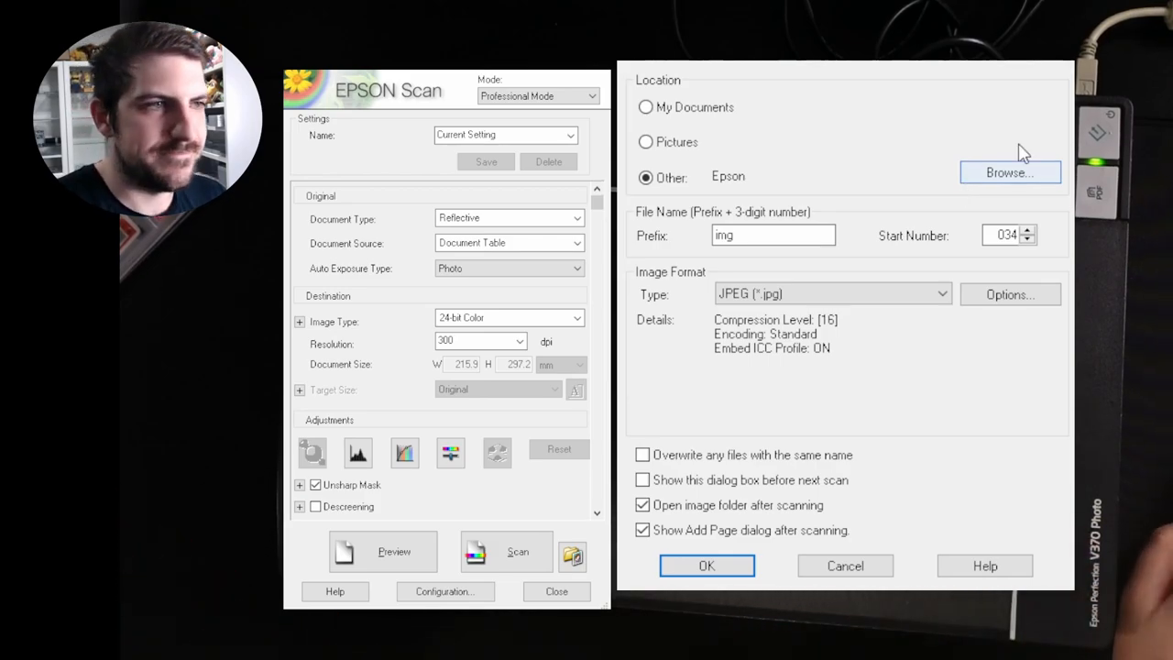
{"action": "left_click", "coordinate": [707, 564]}
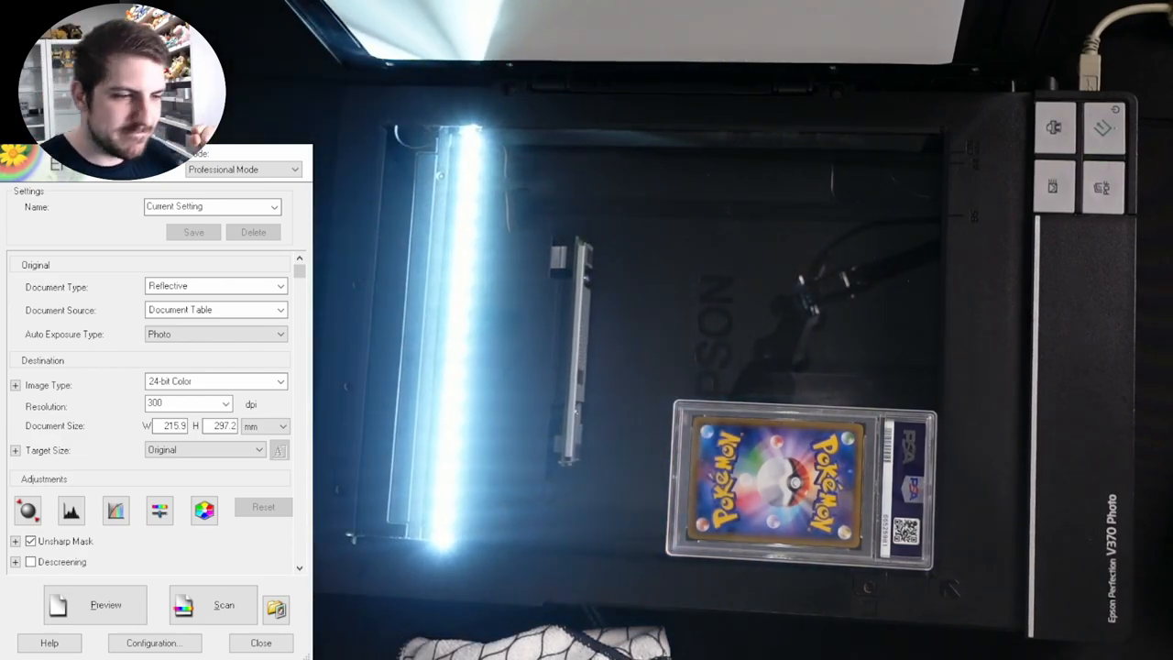
Run a preview scan of the graded Charizard card on the glass
{"action": "left_click", "coordinate": [96, 605]}
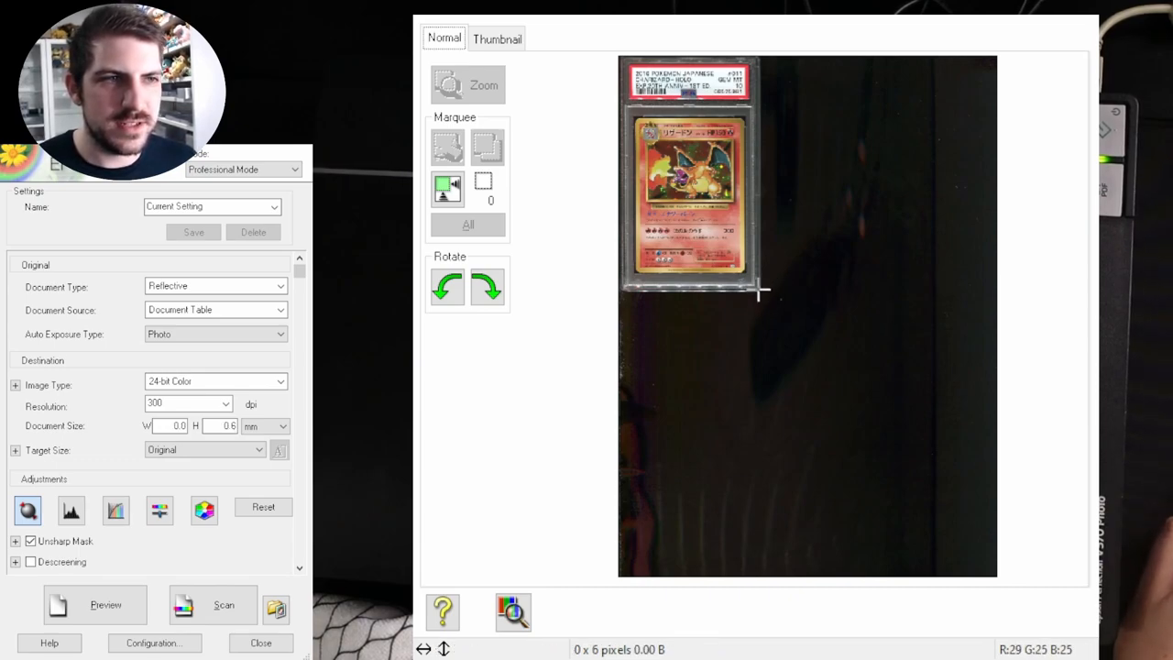
Frame the scan area marquee around just the graded card, about 80 × 135 mm
{"action": "left_click_drag", "start_coordinate": [623, 55], "coordinate": [761, 292]}
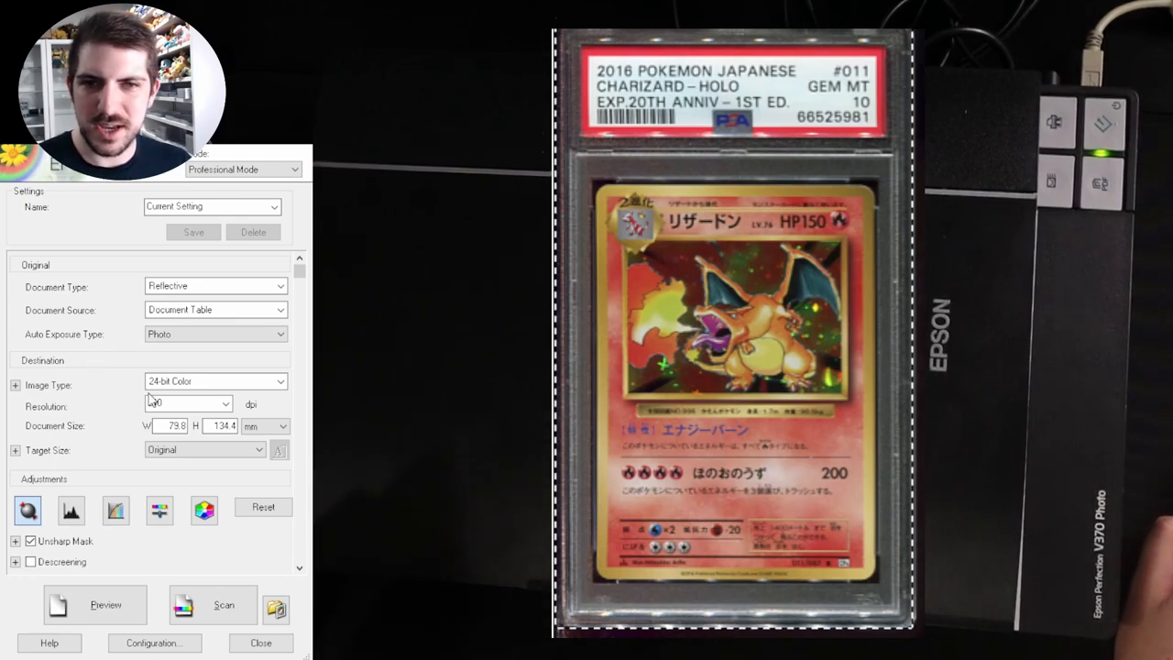
Set the scan resolution to 300 dpi
{"action": "left_click", "coordinate": [184, 395]}
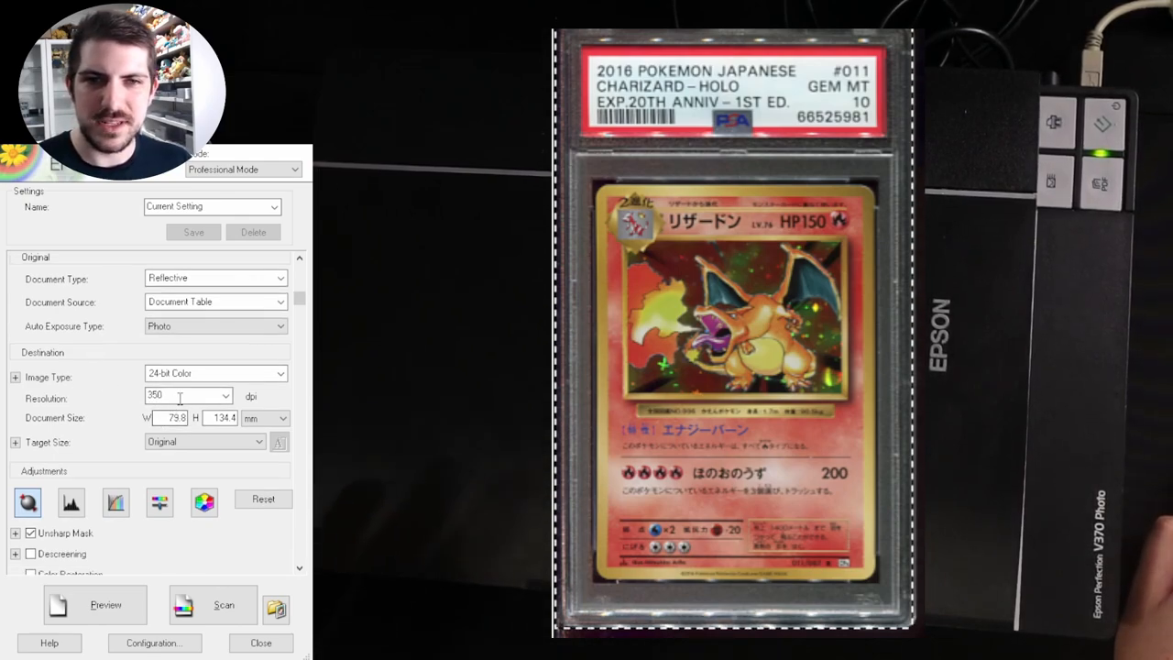
{"action": "type", "text": "300"}
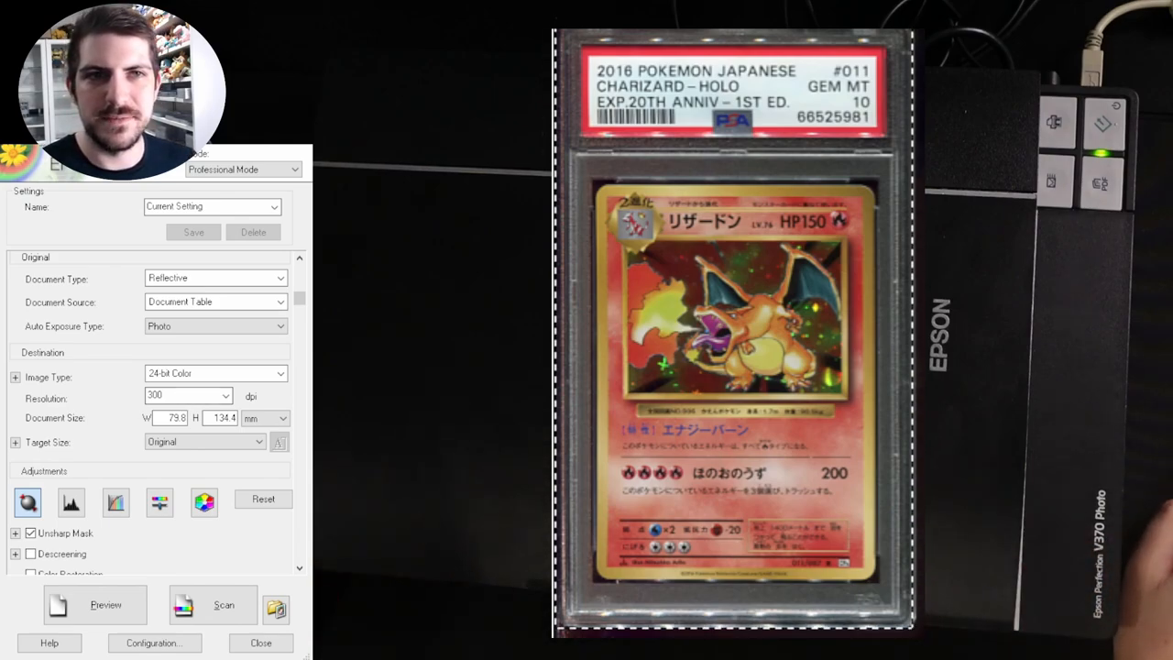
Enable Descreening and disable Color Restoration and Backlight Correction
{"action": "scroll", "scroll_direction": "down", "scroll_amount": 3}
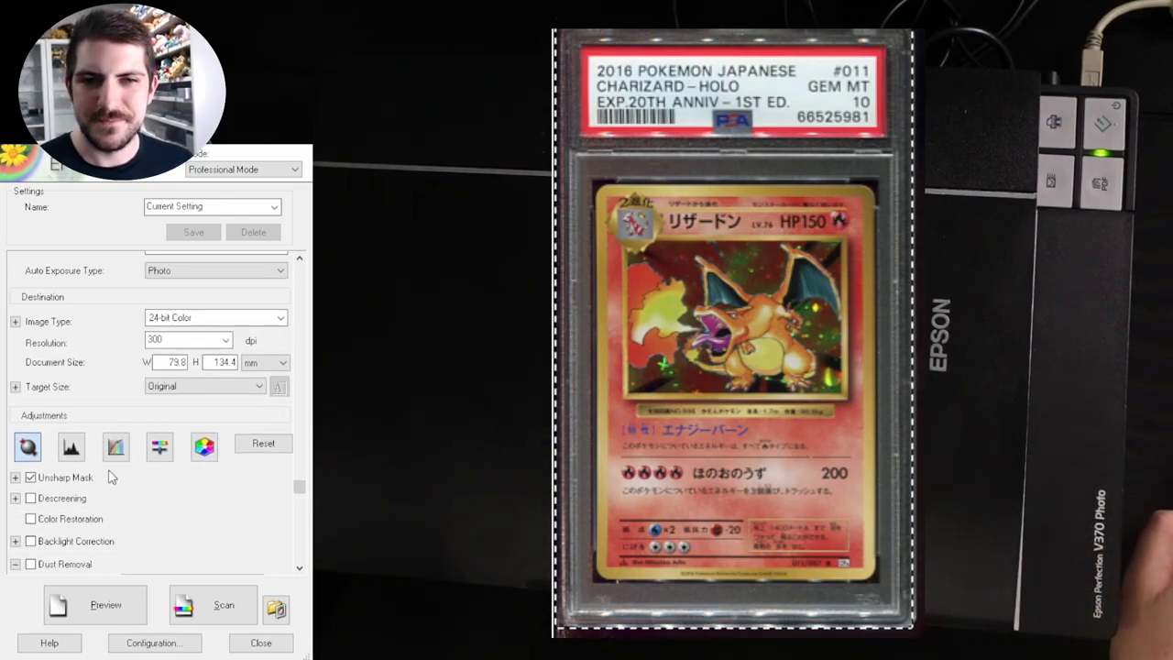
{"action": "left_click", "coordinate": [15, 542]}
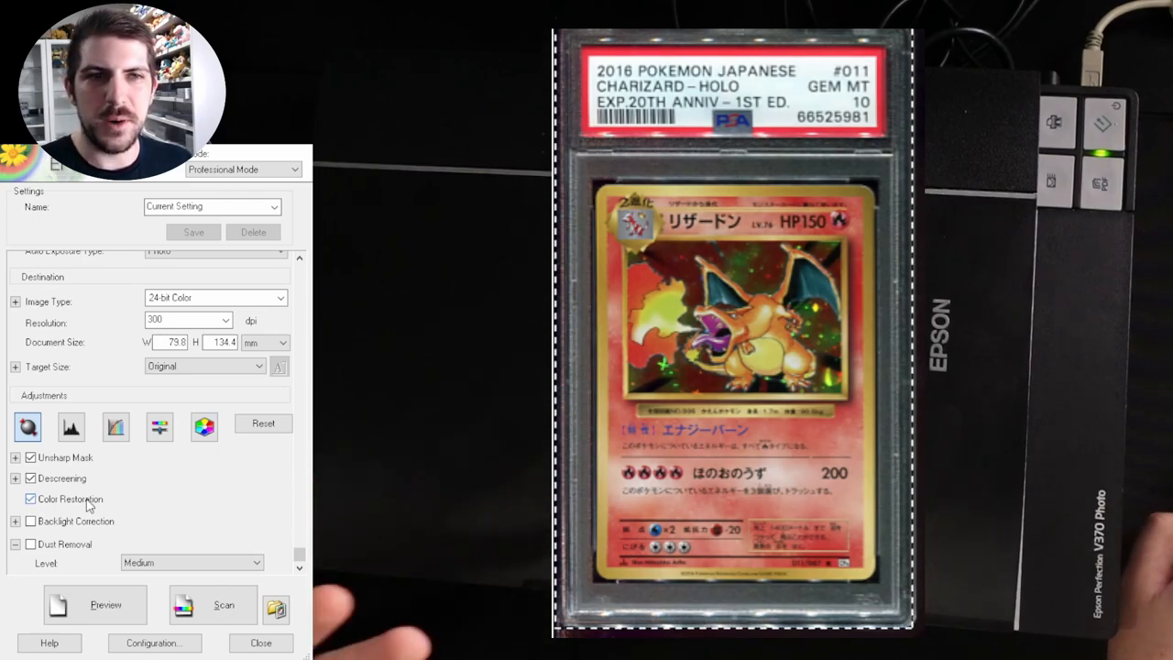
{"action": "left_click", "coordinate": [29, 499]}
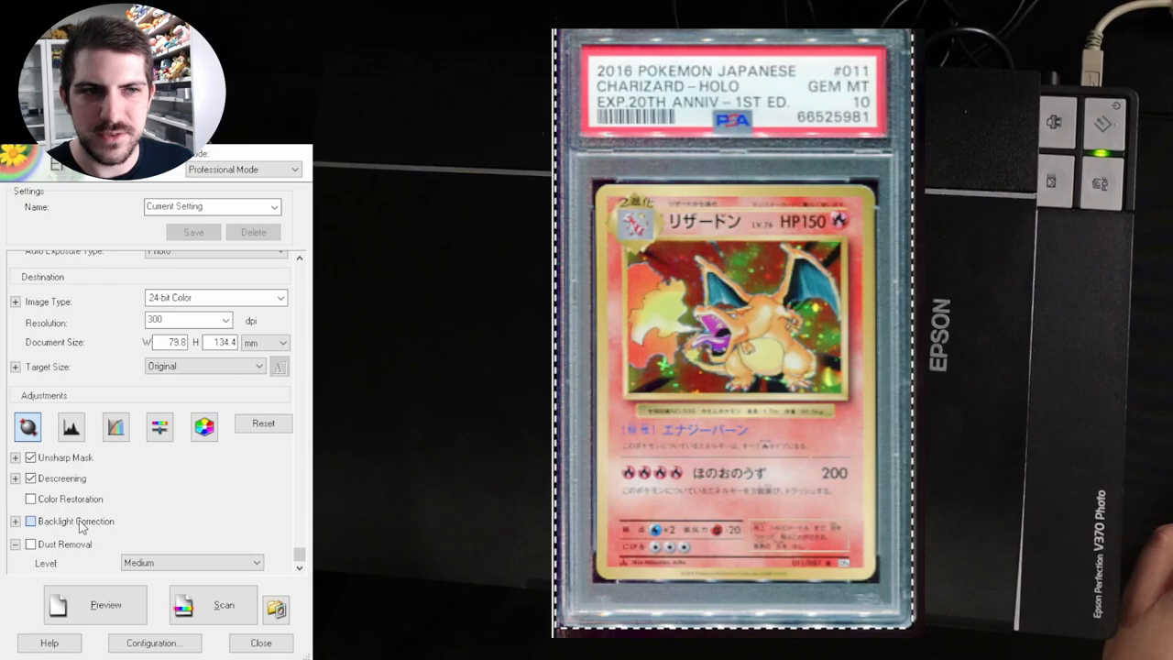
{"action": "left_click", "coordinate": [29, 521]}
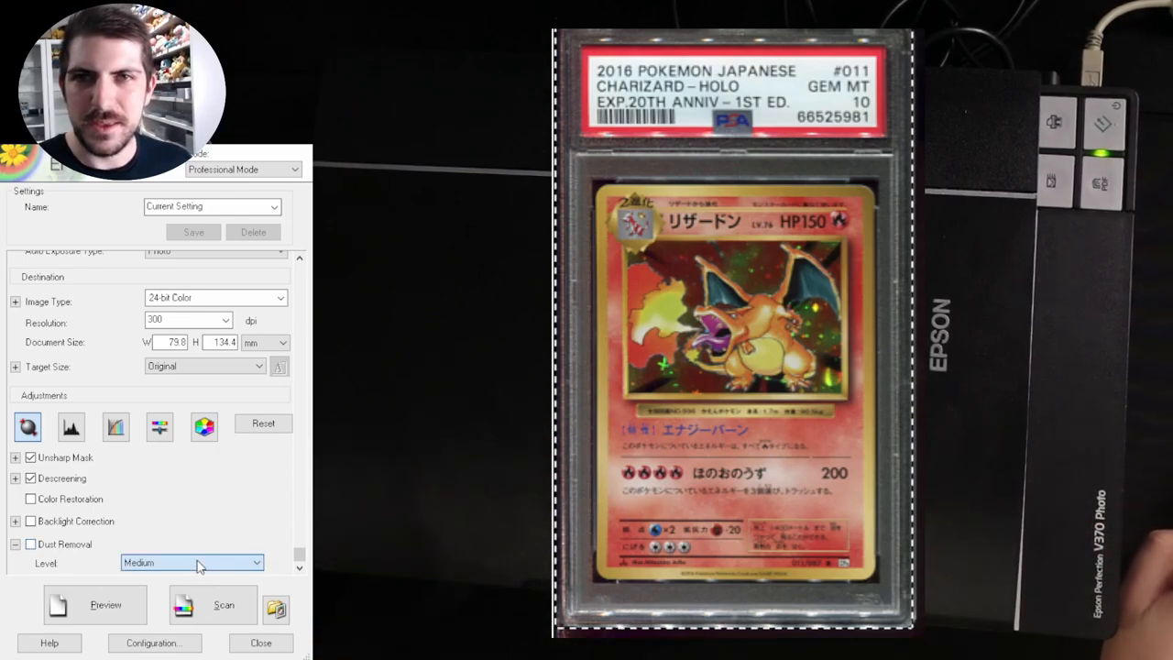
{"action": "mouse_move", "coordinate": [150, 546]}
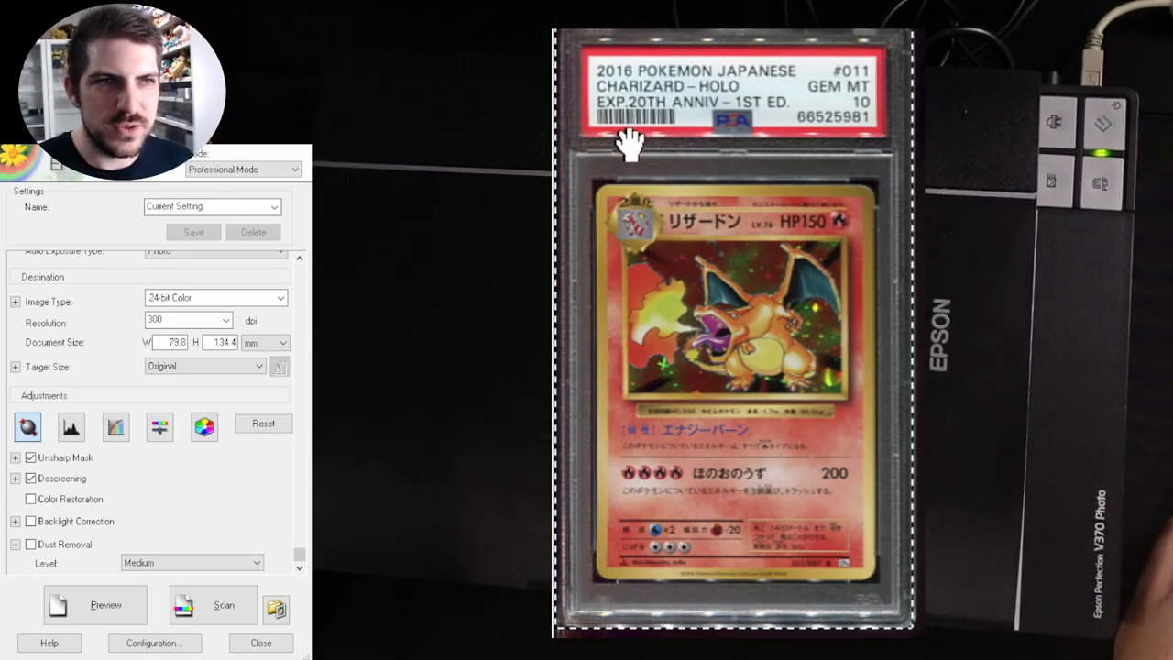
{"action": "mouse_move", "coordinate": [779, 128]}
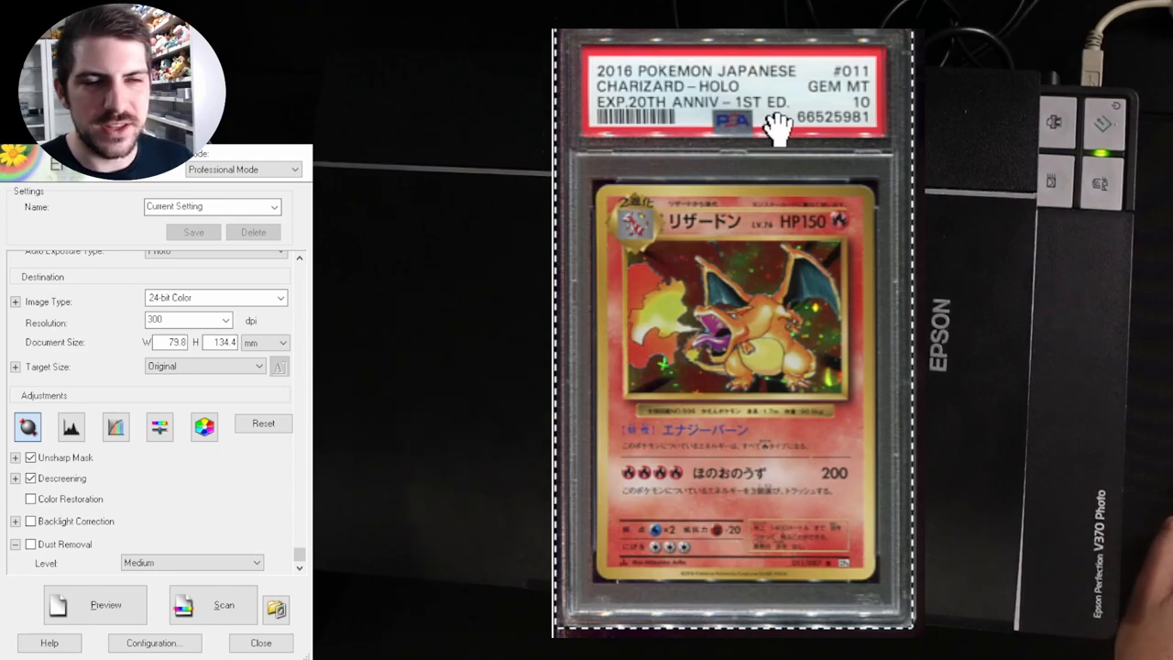
{"action": "mouse_move", "coordinate": [748, 363]}
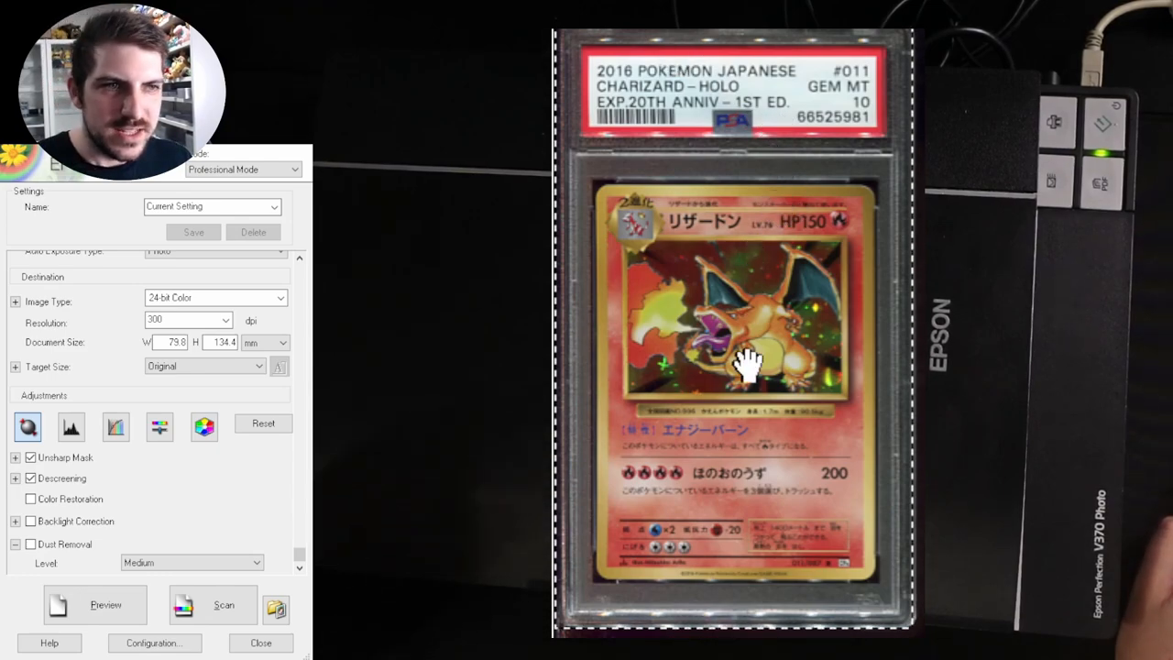
{"action": "mouse_move", "coordinate": [792, 403]}
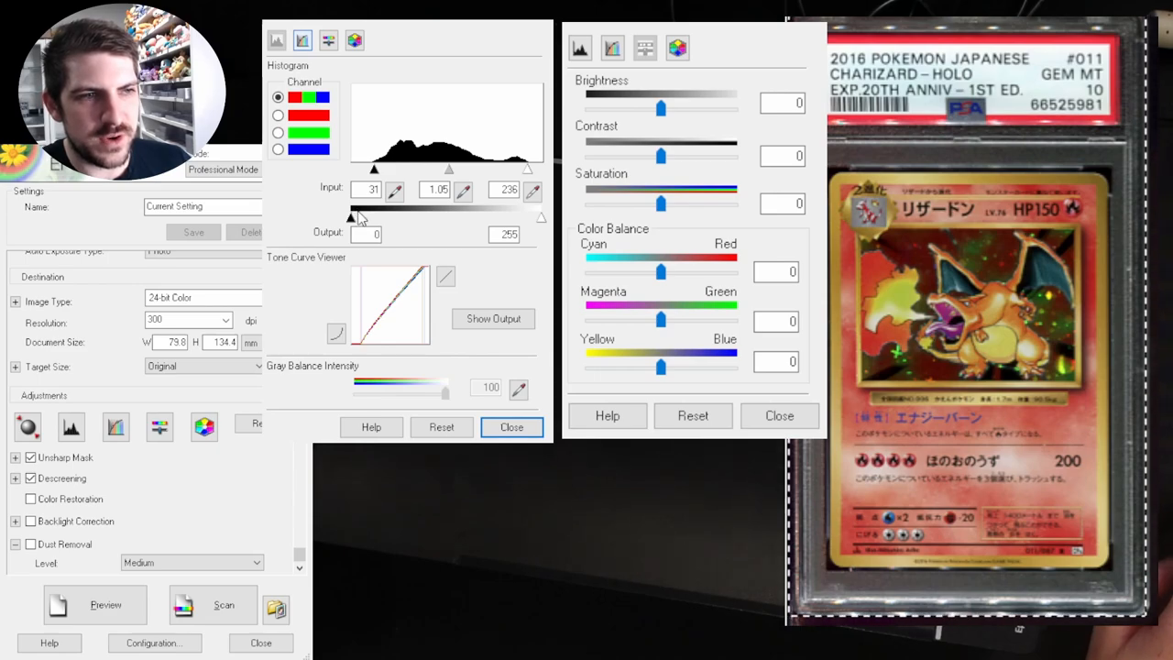
{"action": "left_click_drag", "start_coordinate": [350, 220], "coordinate": [359, 220]}
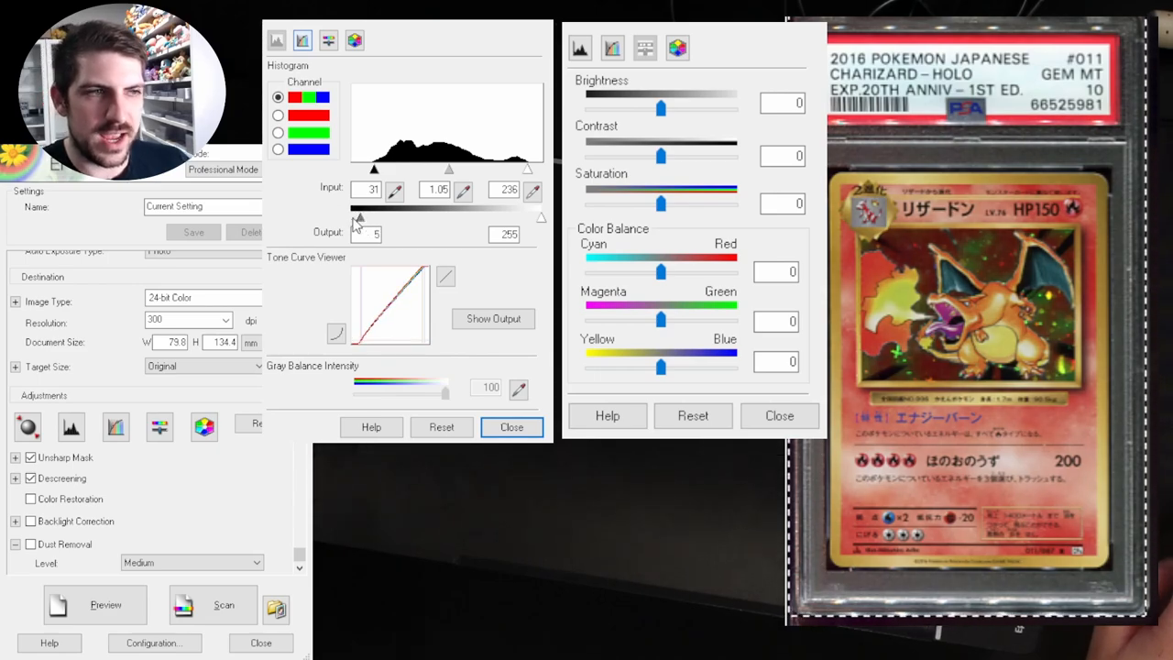
{"action": "left_click_drag", "start_coordinate": [357, 218], "coordinate": [350, 218]}
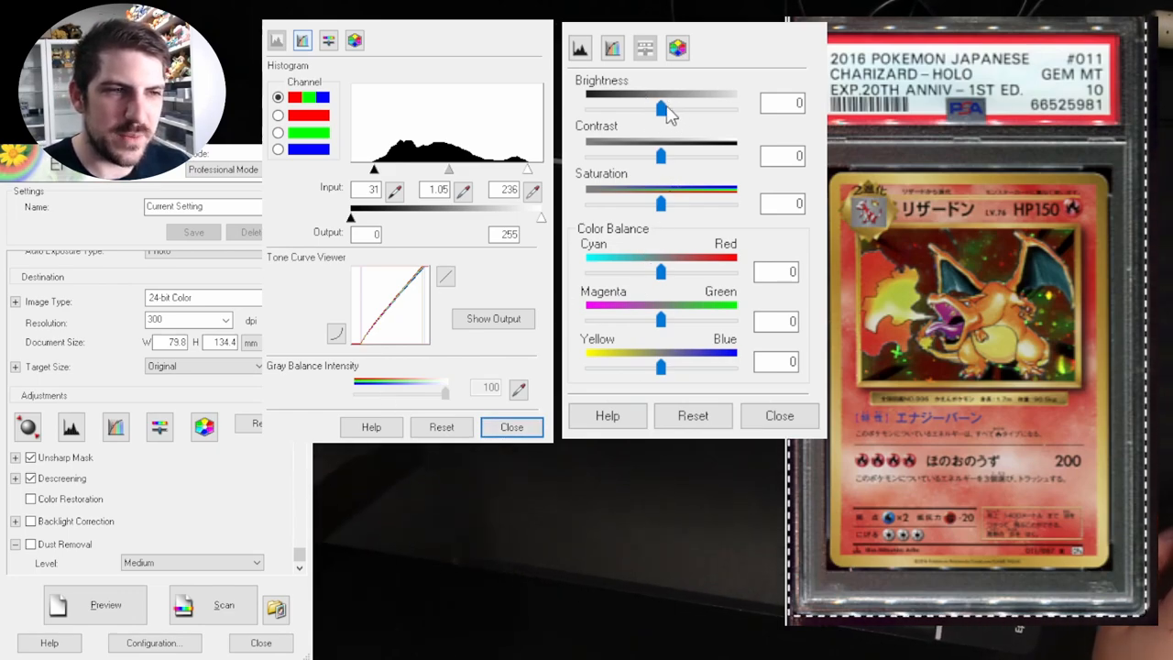
Sweep the Brightness slider through various values and settle it at 15
{"action": "left_click_drag", "start_coordinate": [660, 108], "coordinate": [663, 108]}
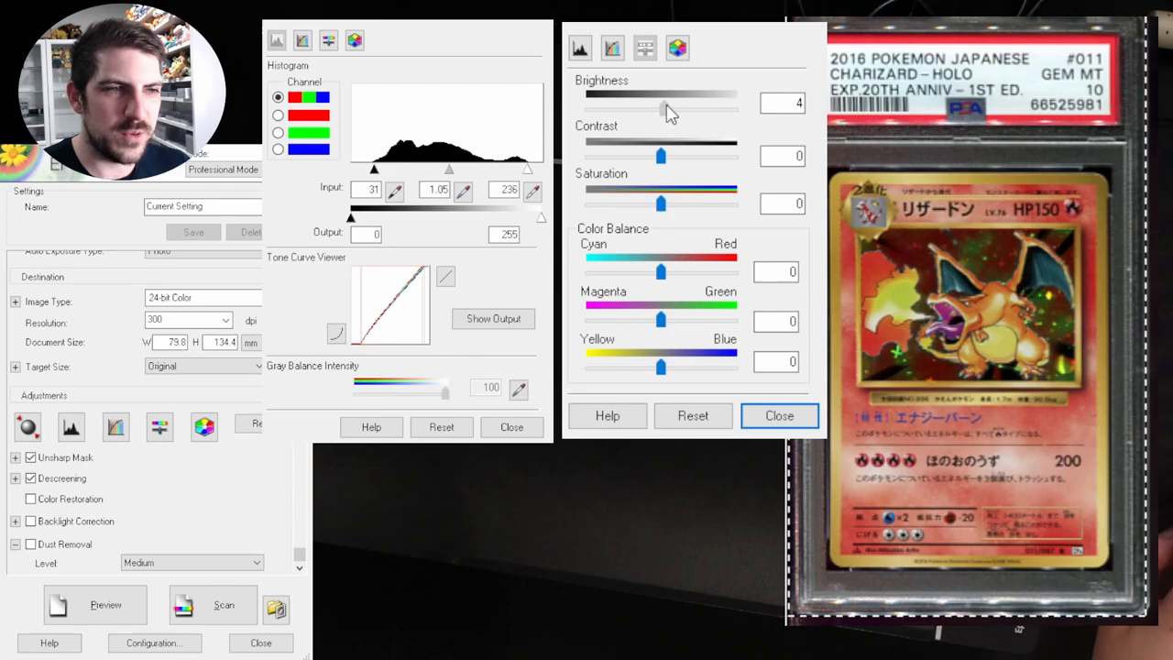
{"action": "left_click_drag", "start_coordinate": [660, 106], "coordinate": [667, 107]}
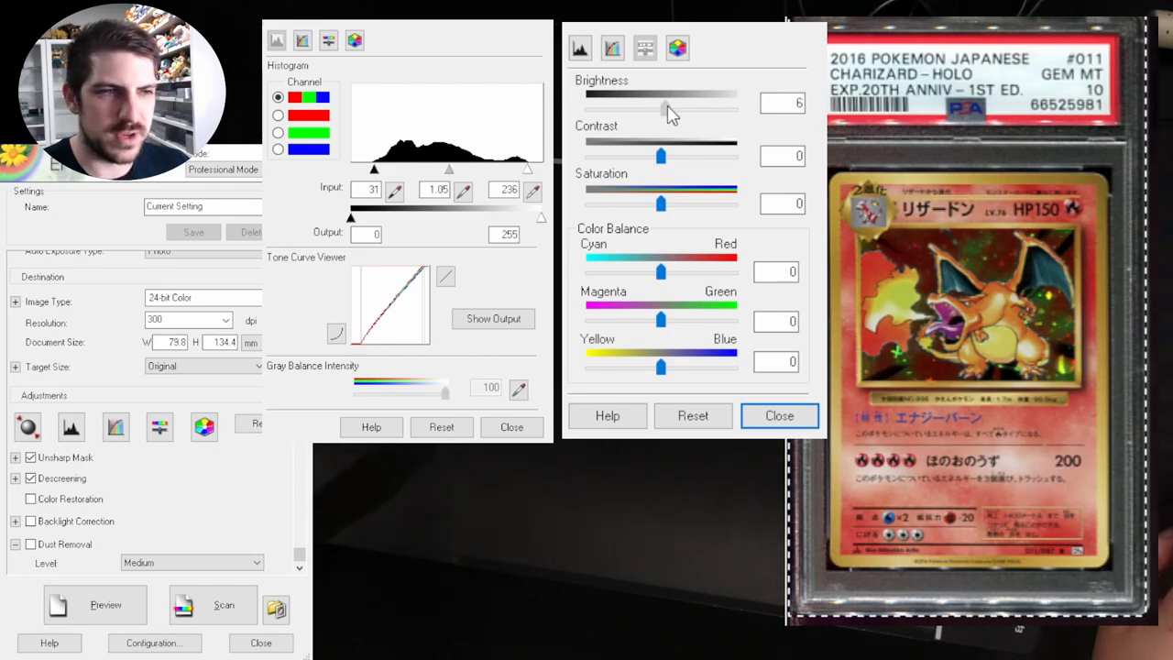
{"action": "left_click_drag", "start_coordinate": [660, 110], "coordinate": [700, 110]}
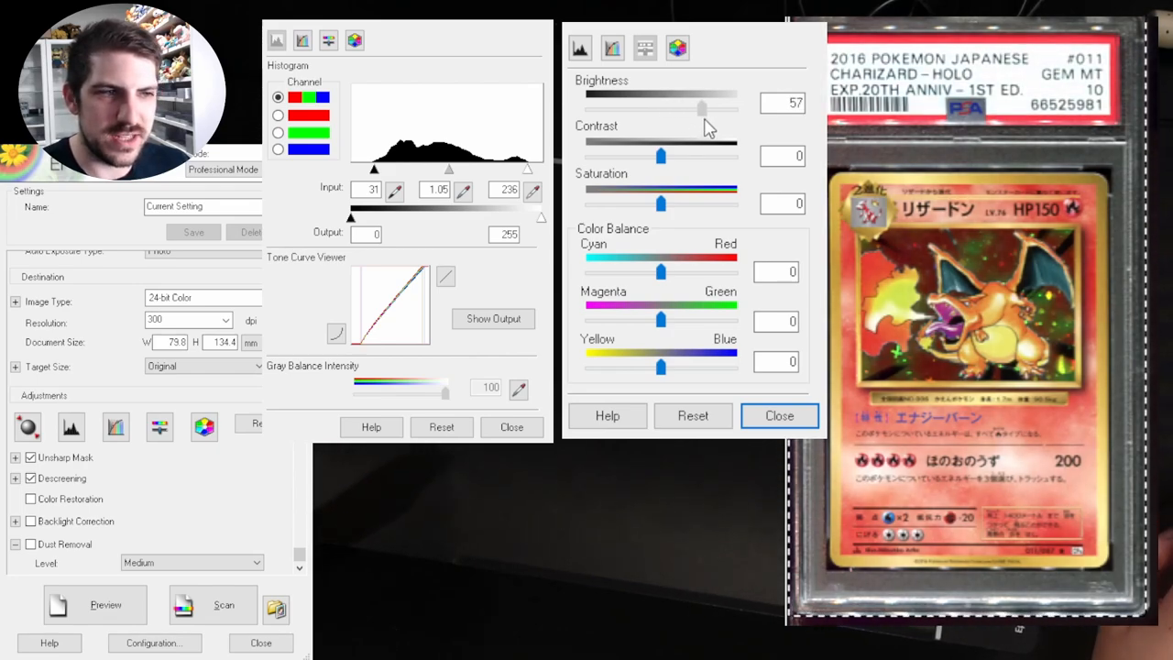
{"action": "left_click_drag", "start_coordinate": [701, 108], "coordinate": [733, 108]}
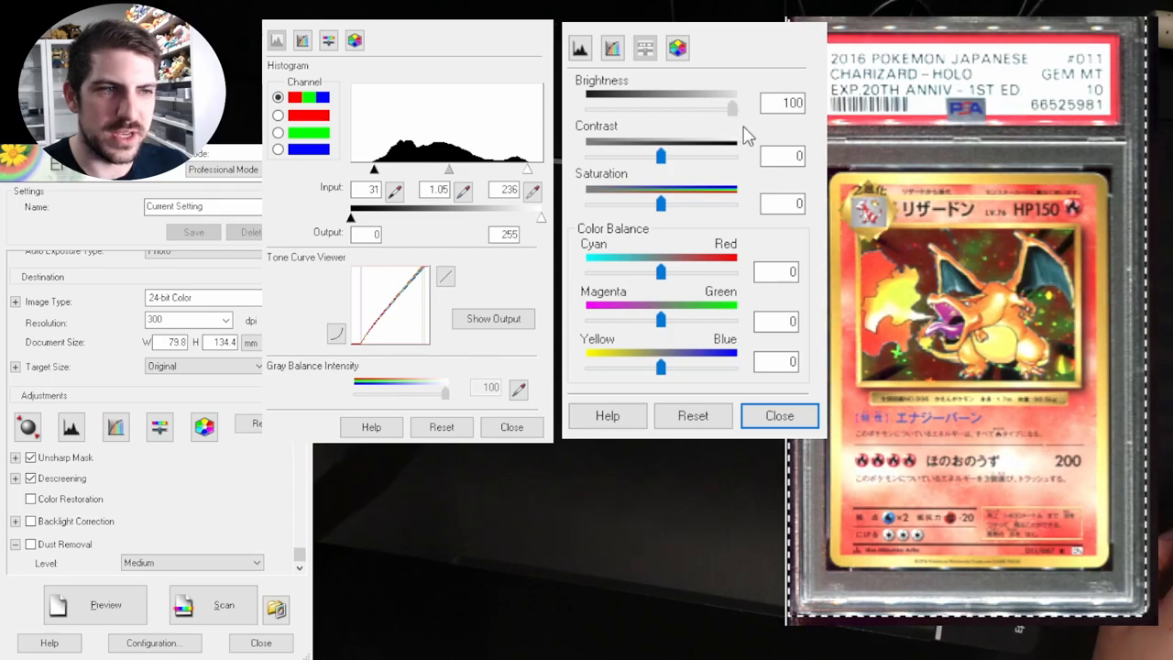
{"action": "left_click_drag", "start_coordinate": [731, 109], "coordinate": [669, 108]}
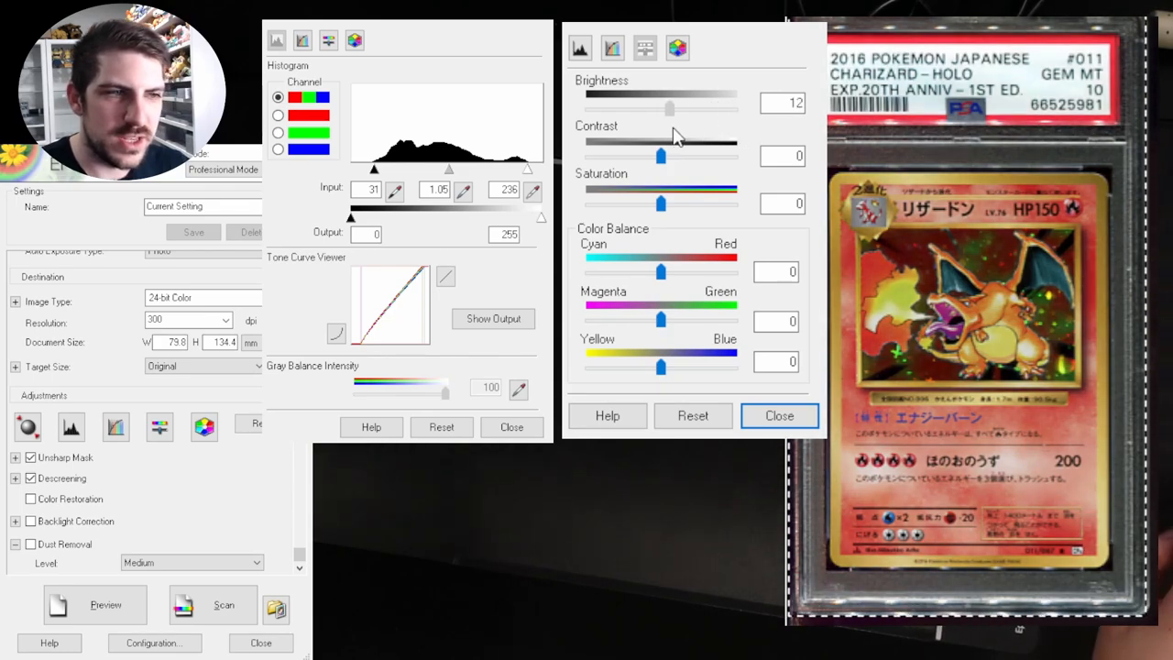
{"action": "left_click_drag", "start_coordinate": [669, 108], "coordinate": [676, 108]}
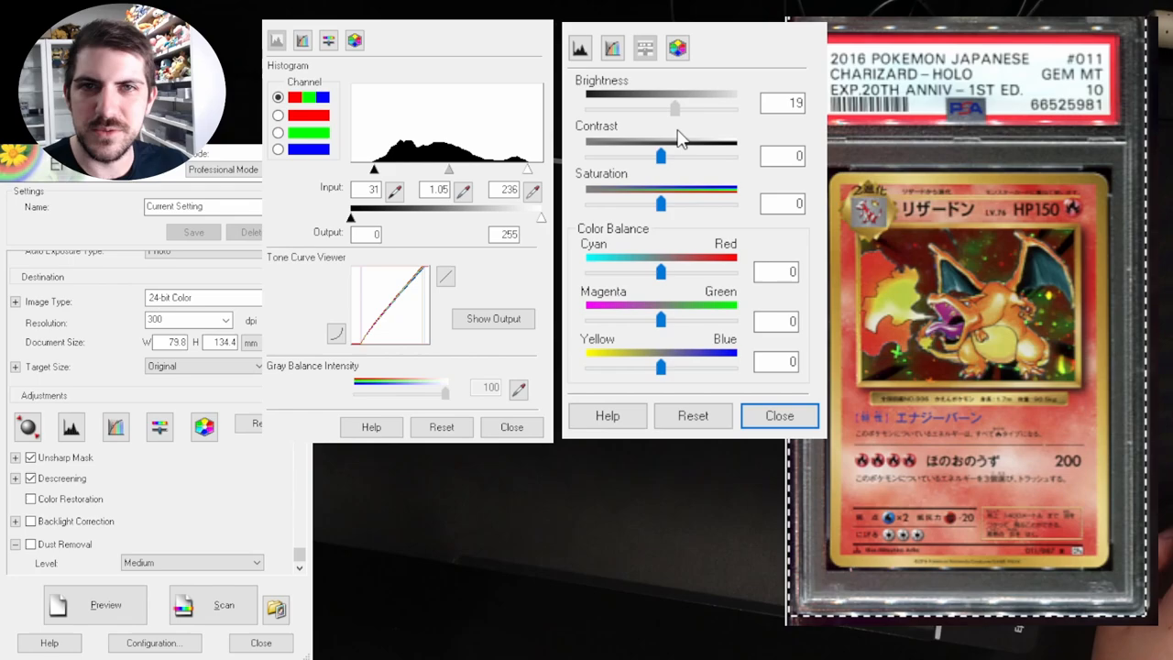
{"action": "left_click_drag", "start_coordinate": [674, 108], "coordinate": [682, 108]}
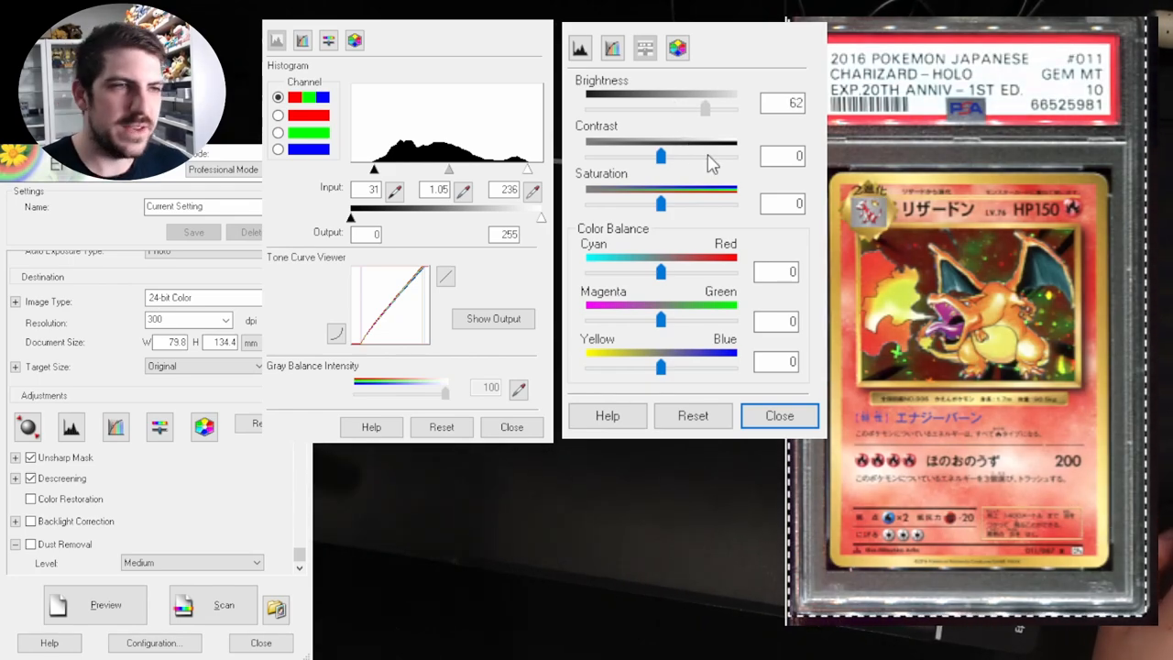
{"action": "left_click_drag", "start_coordinate": [705, 108], "coordinate": [698, 108]}
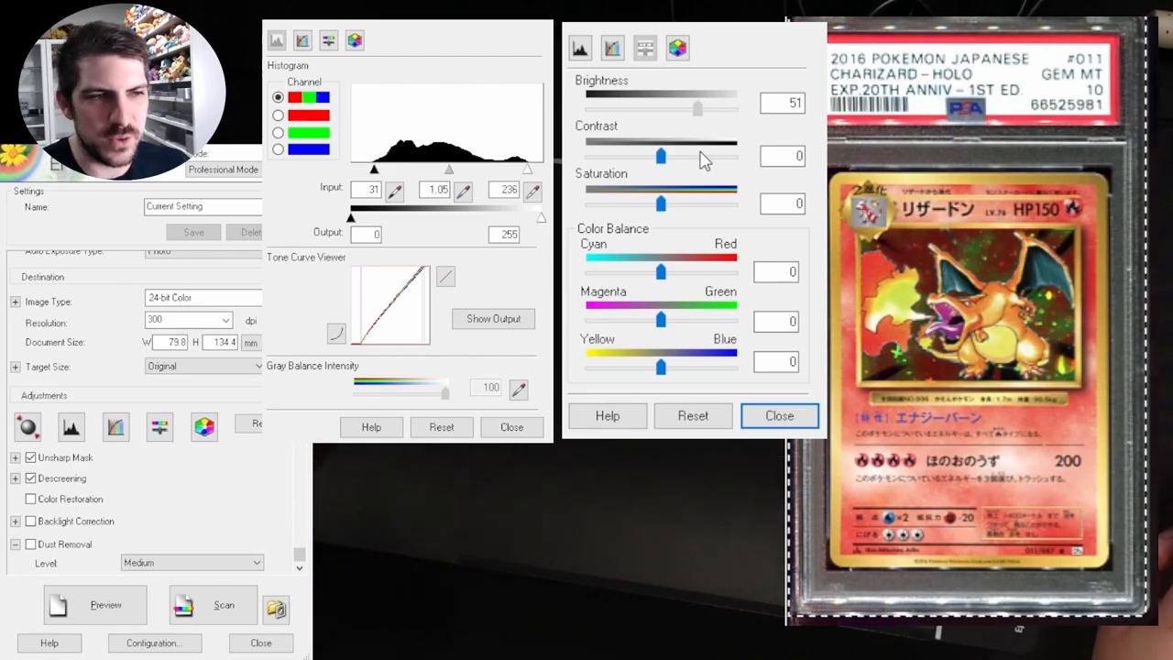
{"action": "left_click_drag", "start_coordinate": [698, 108], "coordinate": [676, 108]}
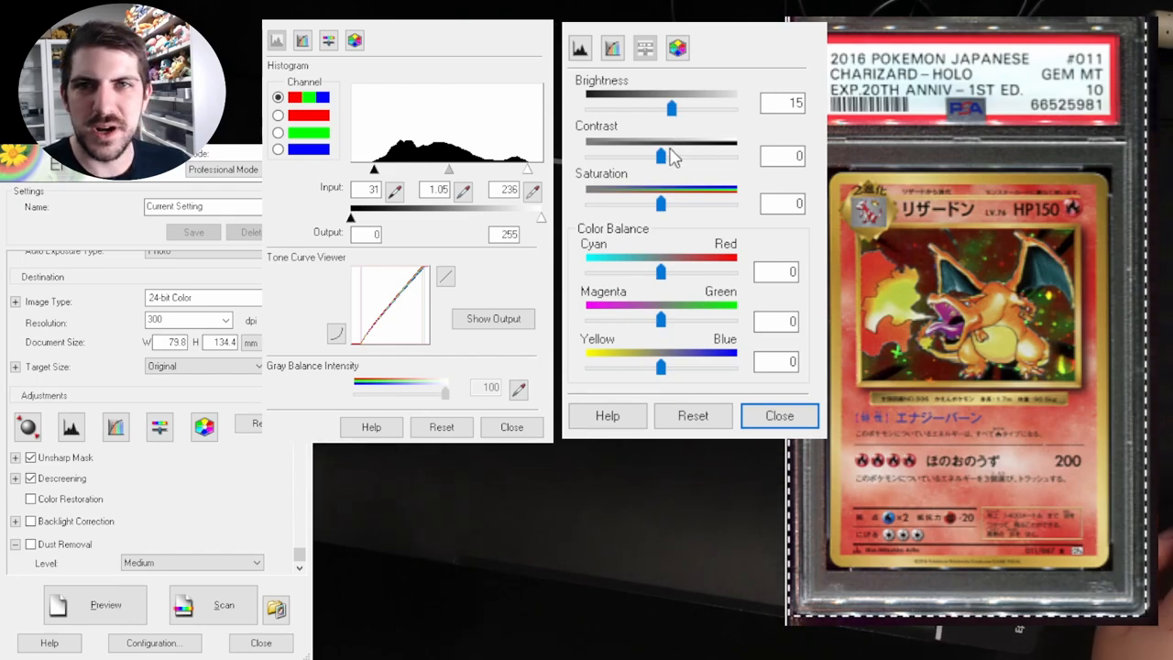
Sweep the Contrast slider up to 95 and settle it at 13
{"action": "left_click_drag", "start_coordinate": [660, 155], "coordinate": [671, 156]}
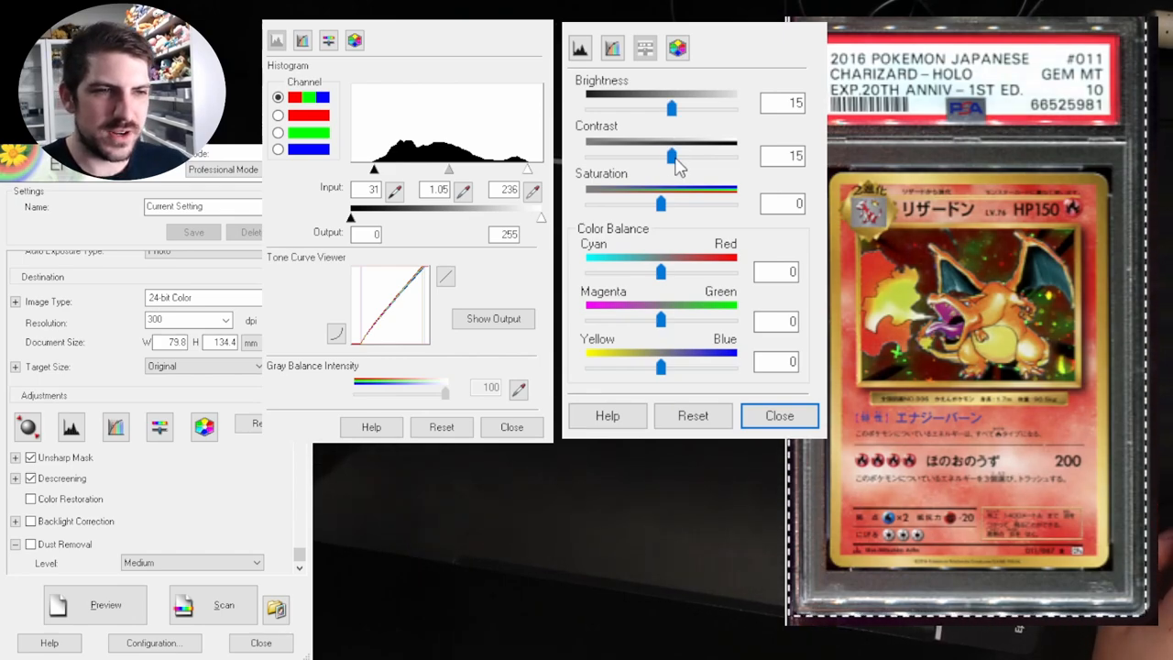
{"action": "left_click_drag", "start_coordinate": [671, 156], "coordinate": [689, 156]}
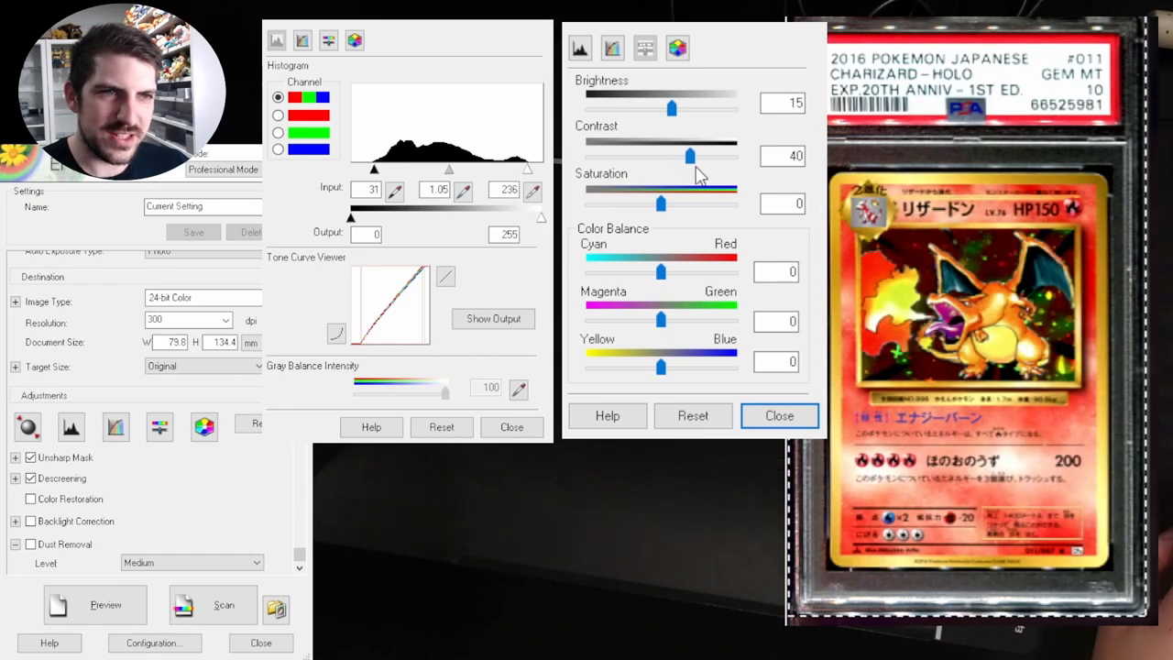
{"action": "left_click_drag", "start_coordinate": [689, 156], "coordinate": [717, 156]}
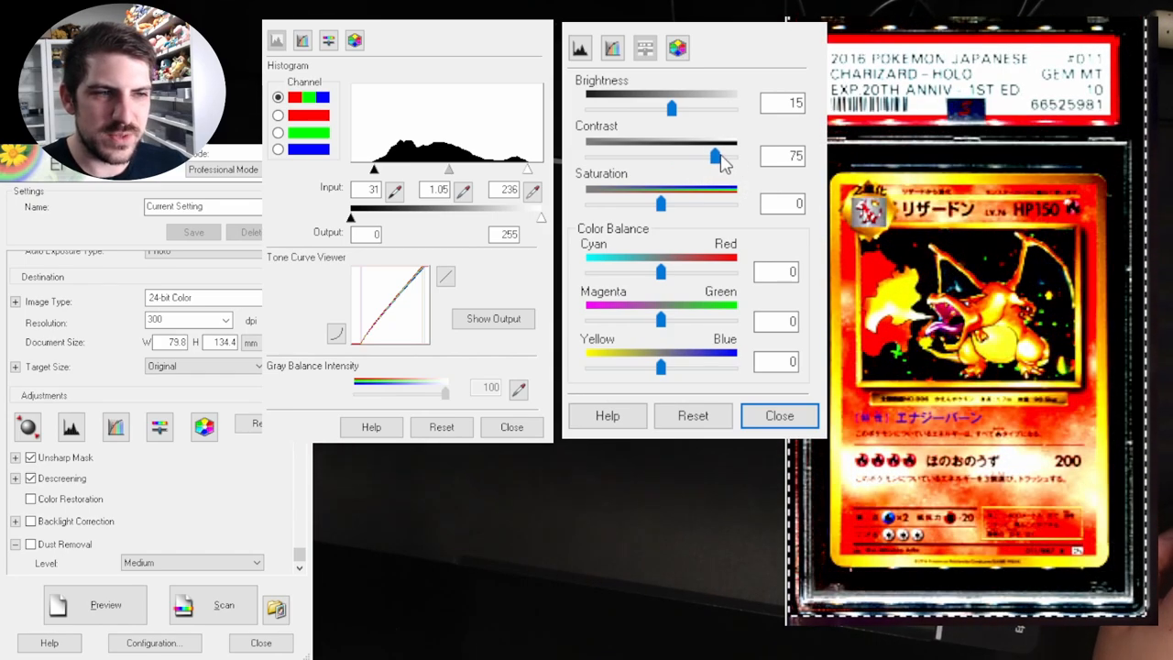
{"action": "left_click_drag", "start_coordinate": [716, 155], "coordinate": [729, 156]}
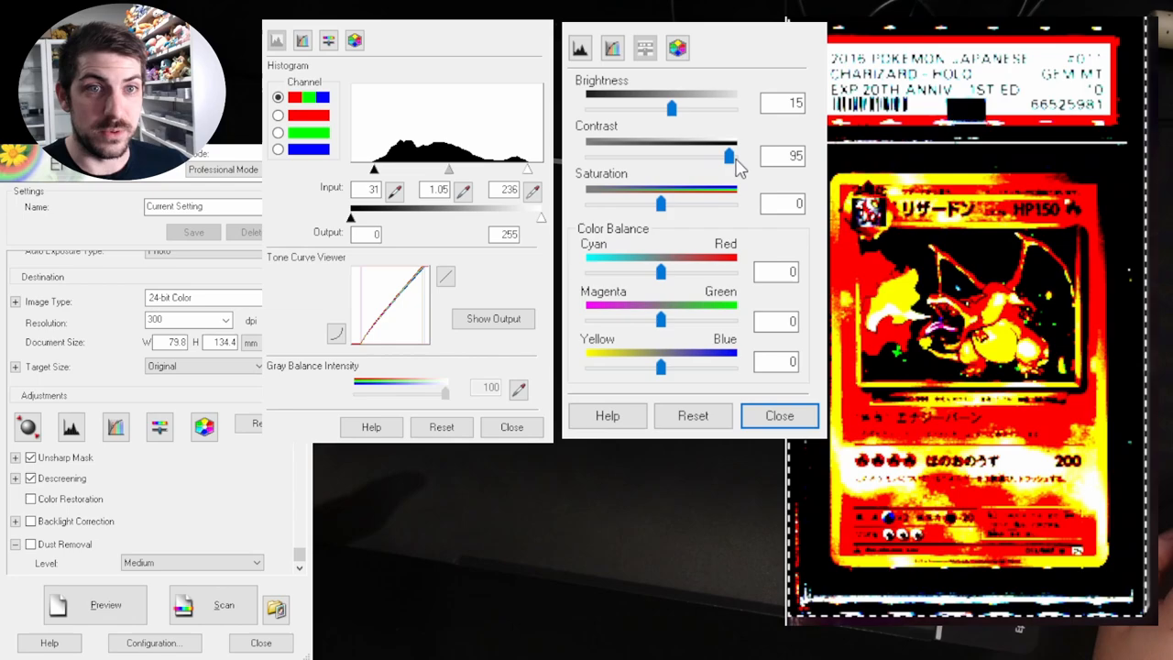
{"action": "left_click_drag", "start_coordinate": [729, 155], "coordinate": [724, 156]}
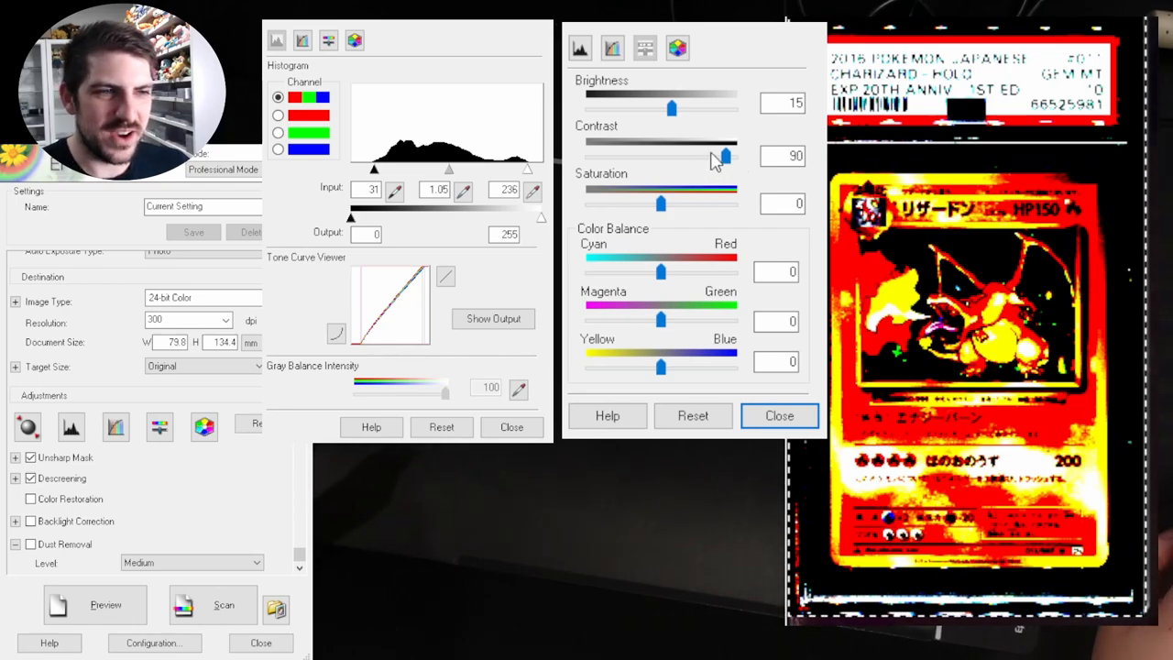
{"action": "left_click_drag", "start_coordinate": [723, 156], "coordinate": [658, 155]}
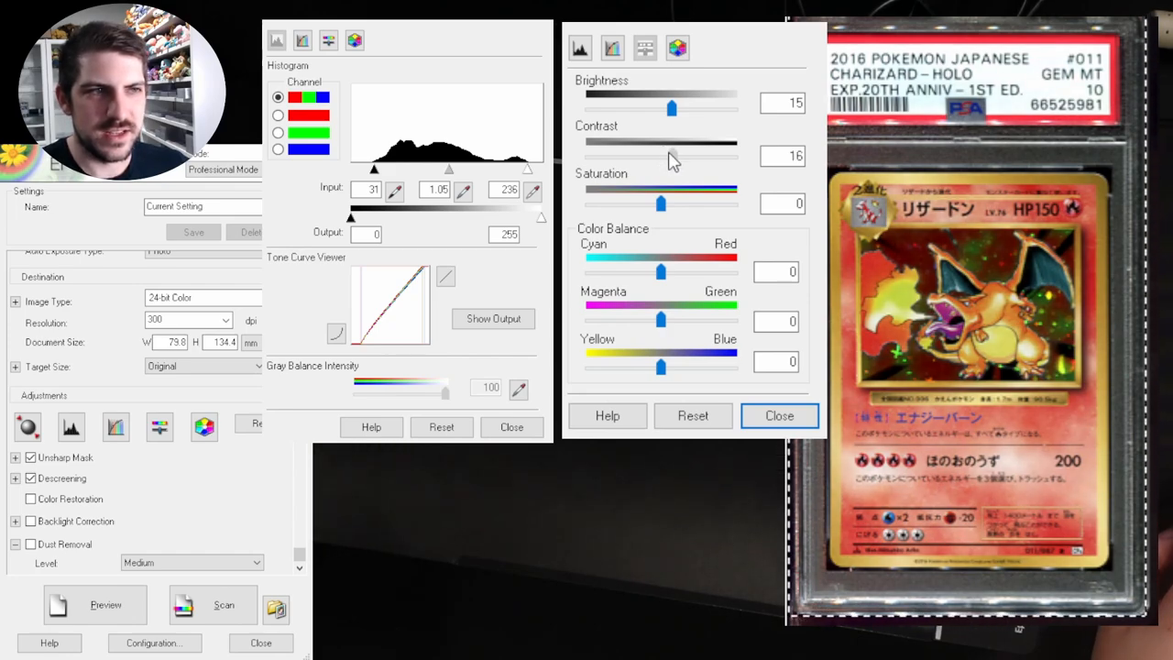
{"action": "left_click_drag", "start_coordinate": [675, 143], "coordinate": [667, 143]}
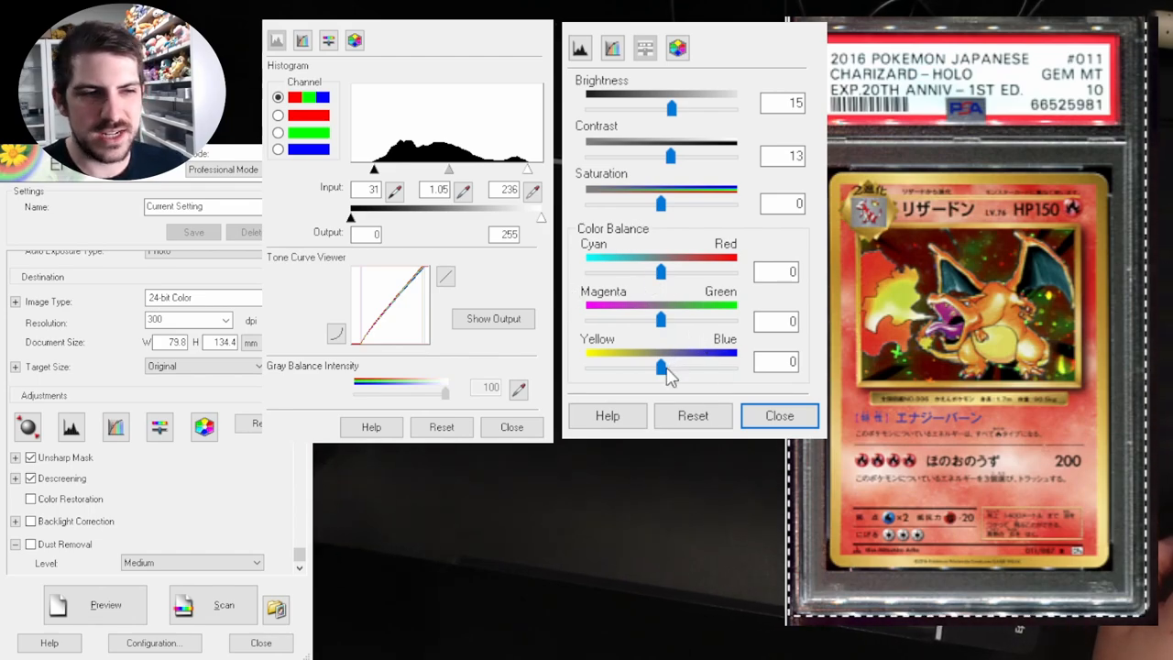
Shift the Yellow–Blue balance to 20, return it to 1, and close Image Adjustment
{"action": "left_click_drag", "start_coordinate": [660, 366], "coordinate": [675, 367]}
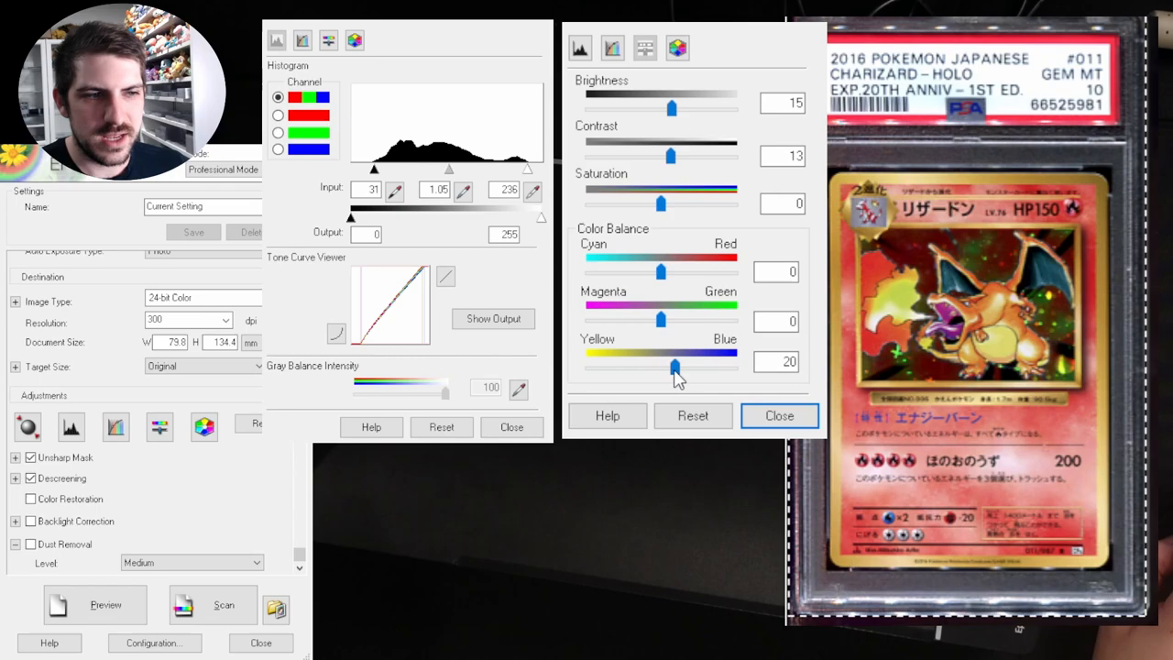
{"action": "left_click_drag", "start_coordinate": [675, 366], "coordinate": [656, 367]}
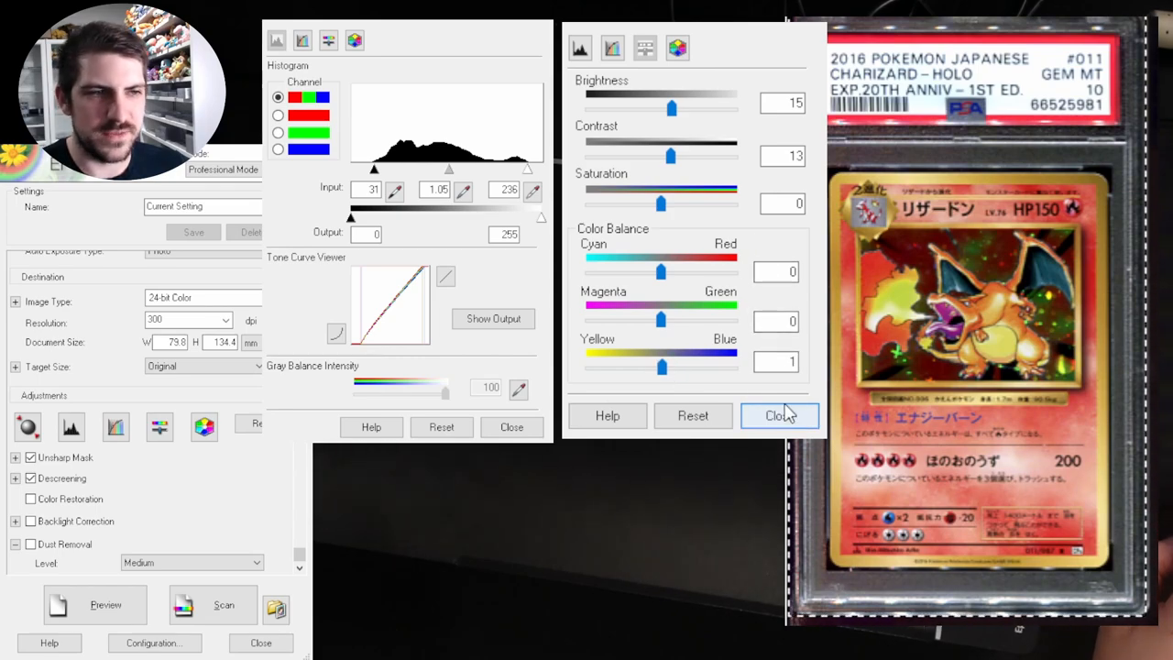
{"action": "left_click", "coordinate": [781, 415]}
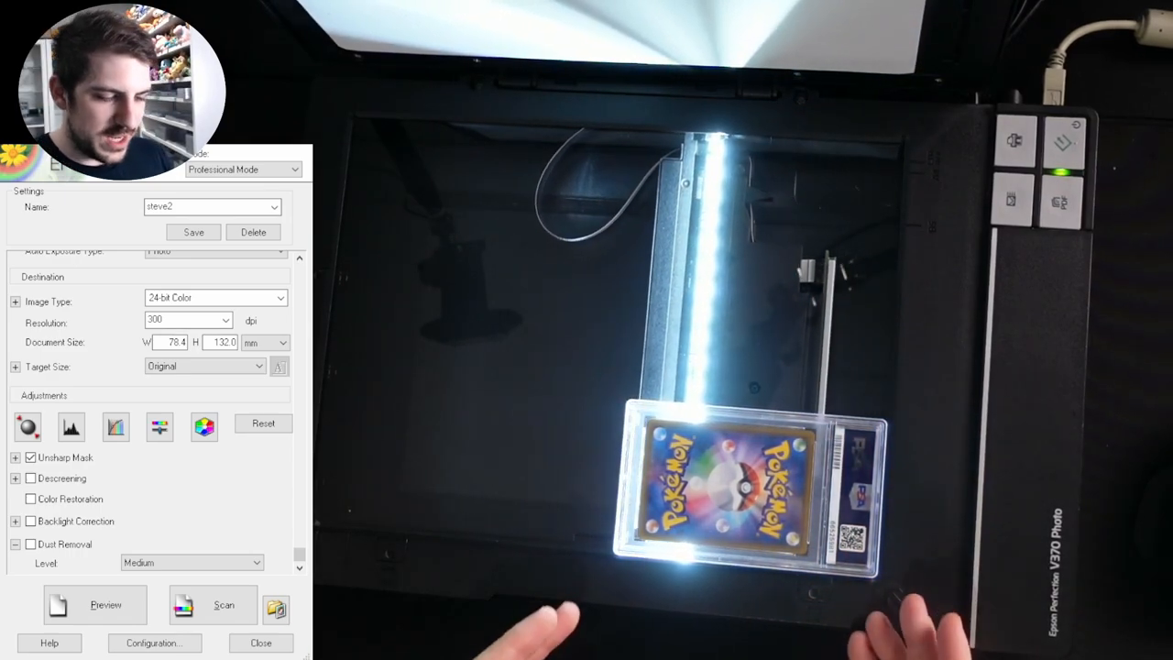
Start the final scan of the Charizard card with the custom settings
{"action": "left_click", "coordinate": [213, 605]}
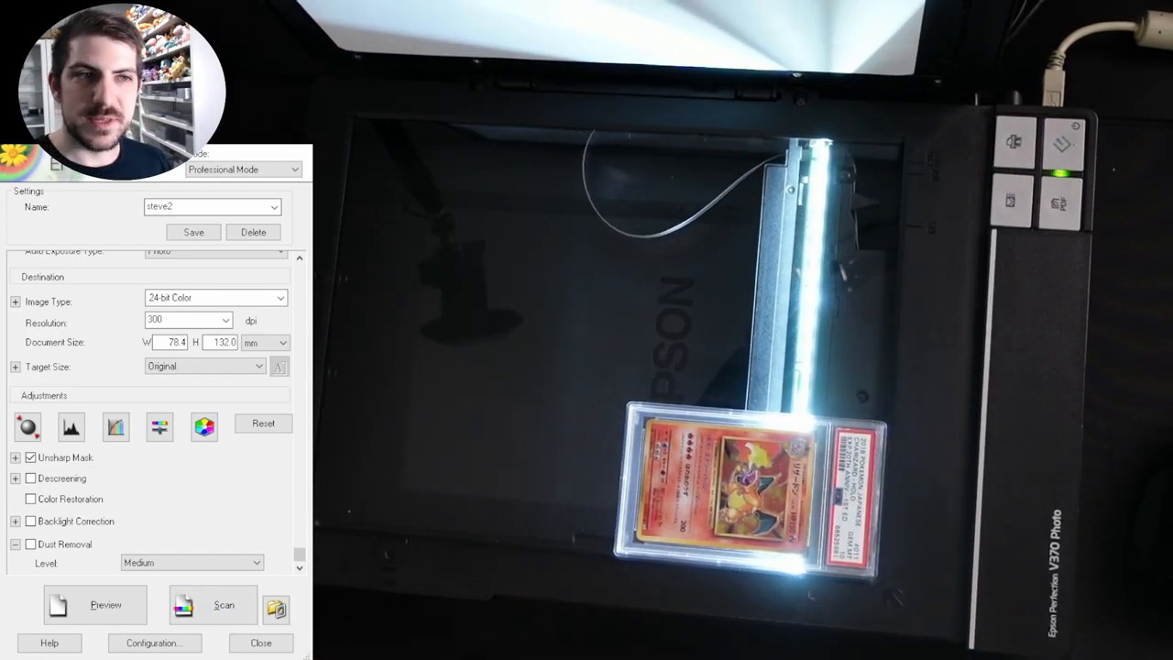
{"action": "left_click", "coordinate": [213, 604]}
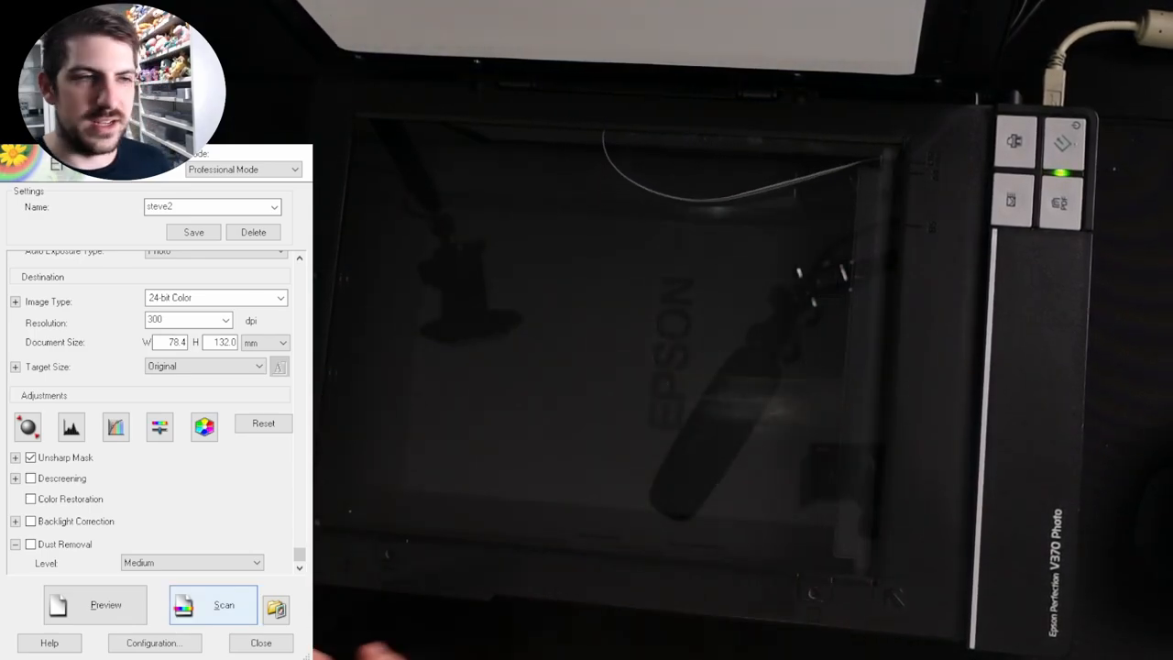